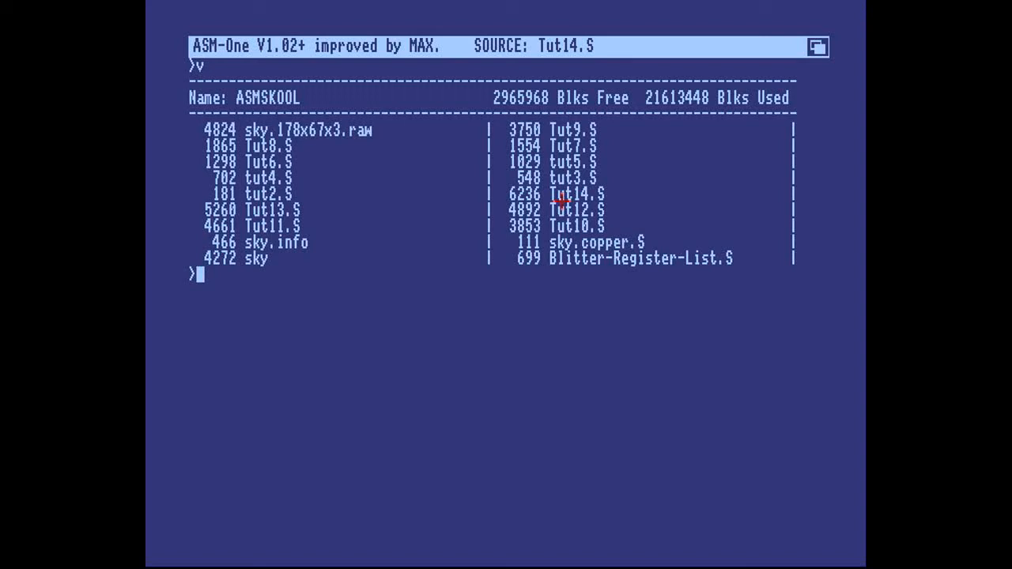
mouse_move(440, 262)
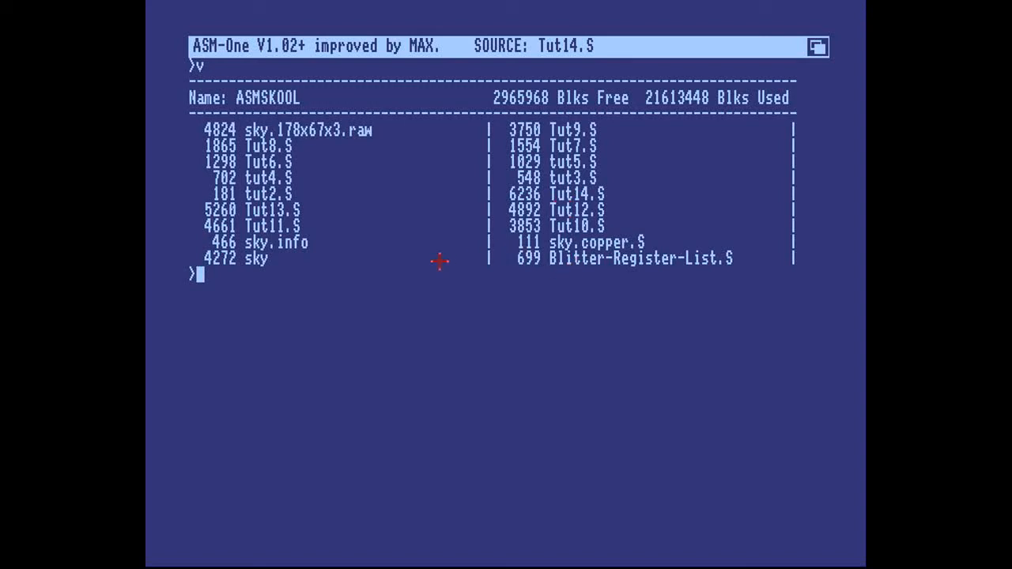
mouse_move(477, 228)
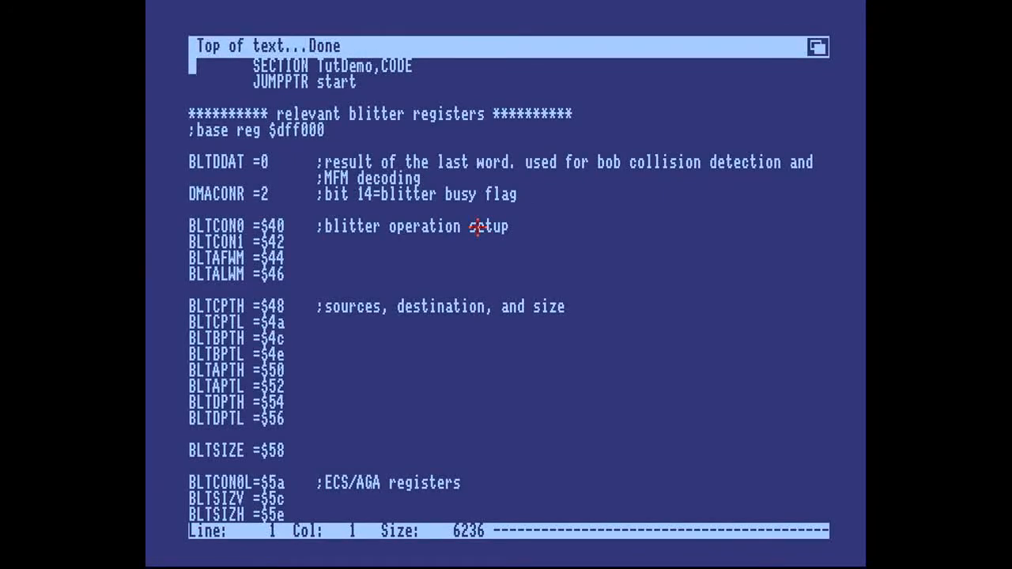
Jump to the truth table via an 'init' search and insert a 1001 line above ABCD -> D
type("ini")
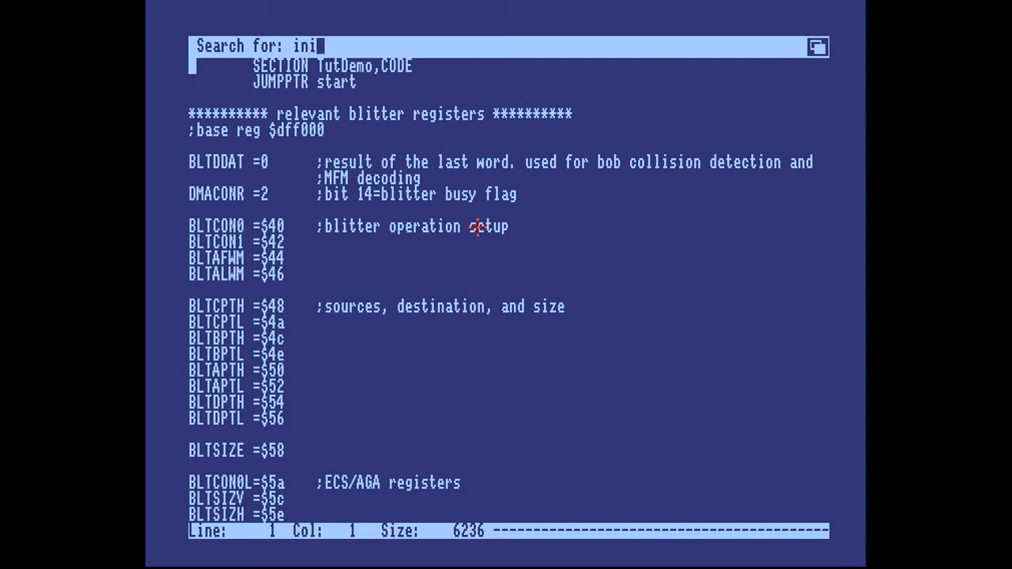
key("Return")
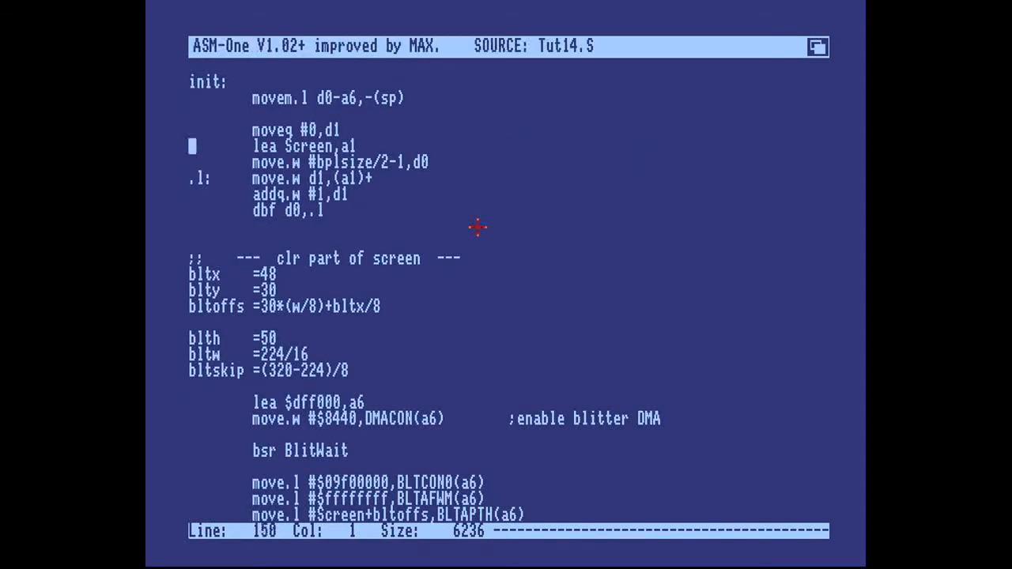
scroll("down", 3)
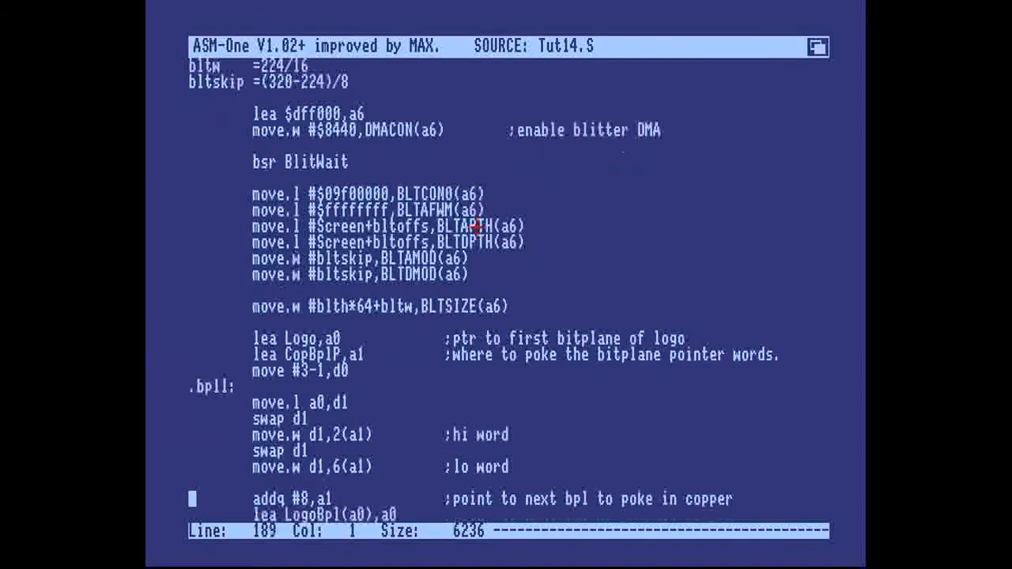
scroll("down", 3)
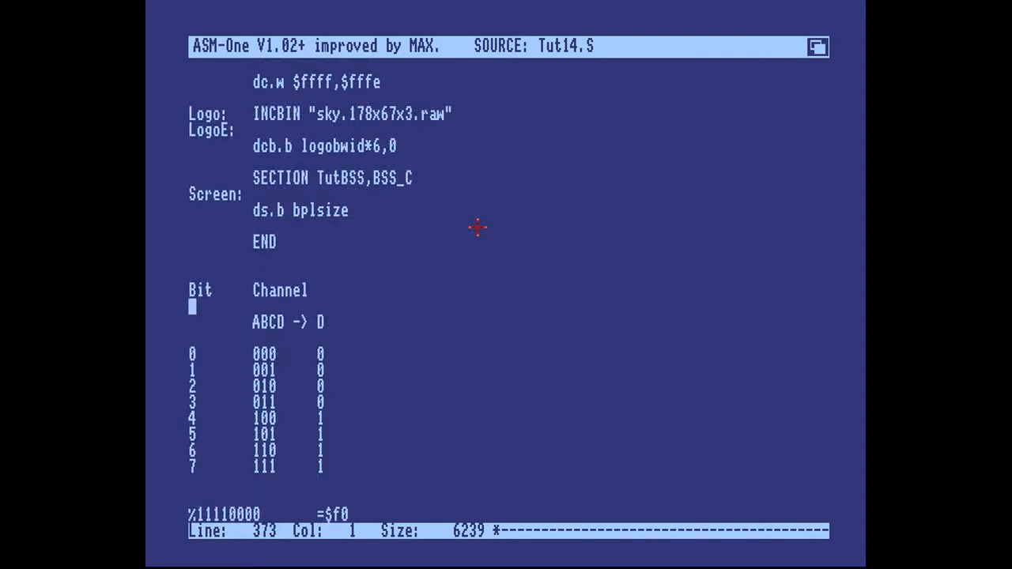
key("Return")
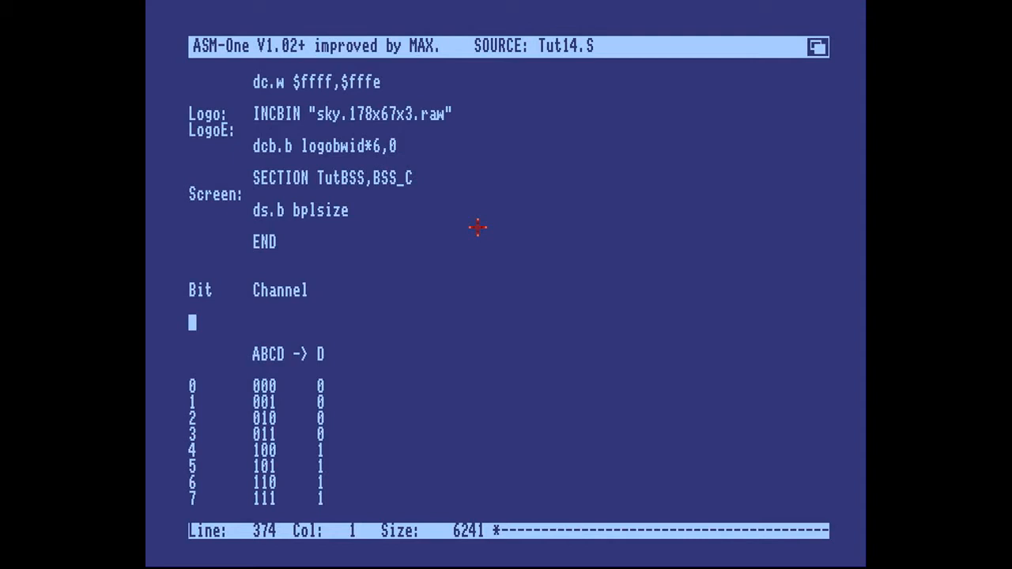
key("Down")
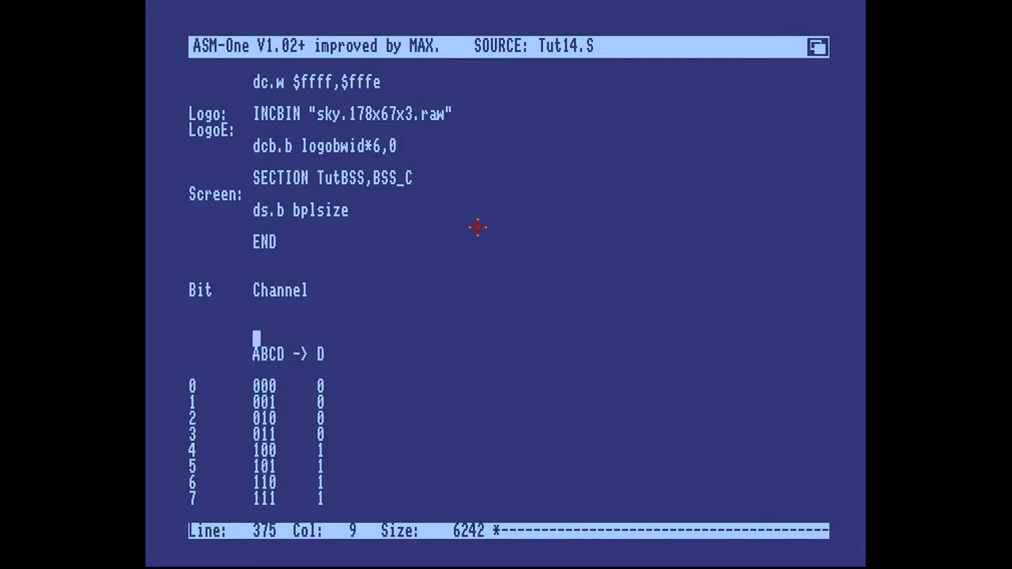
type("100")
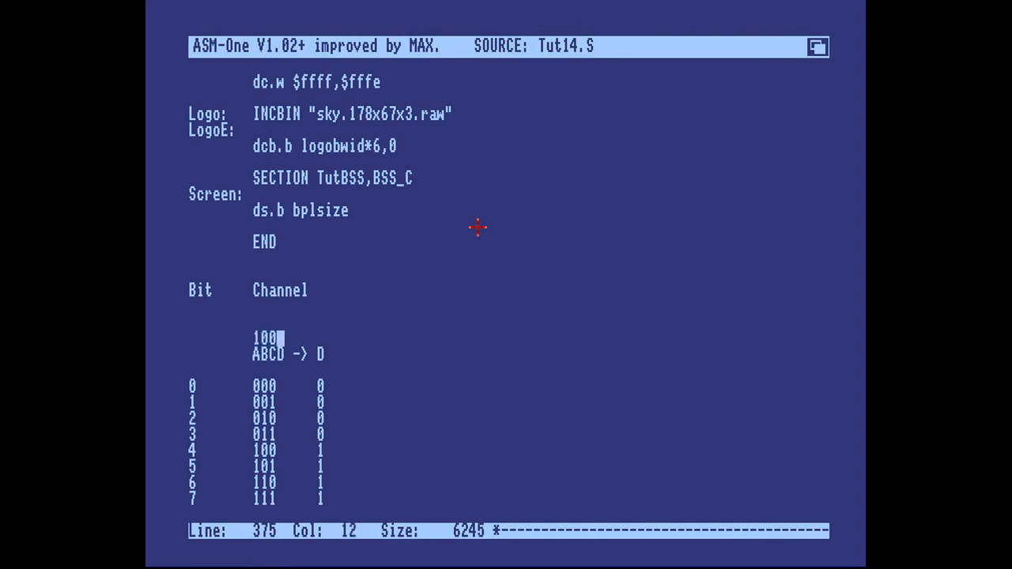
type("1")
type("init")
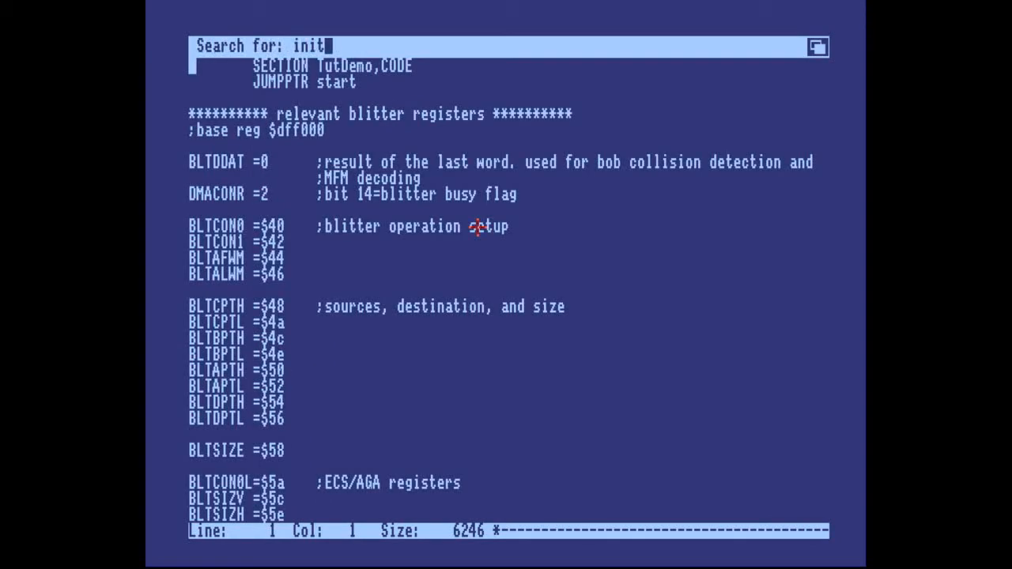
Underline the truth table's input columns with --- and its result column with -
key("Return")
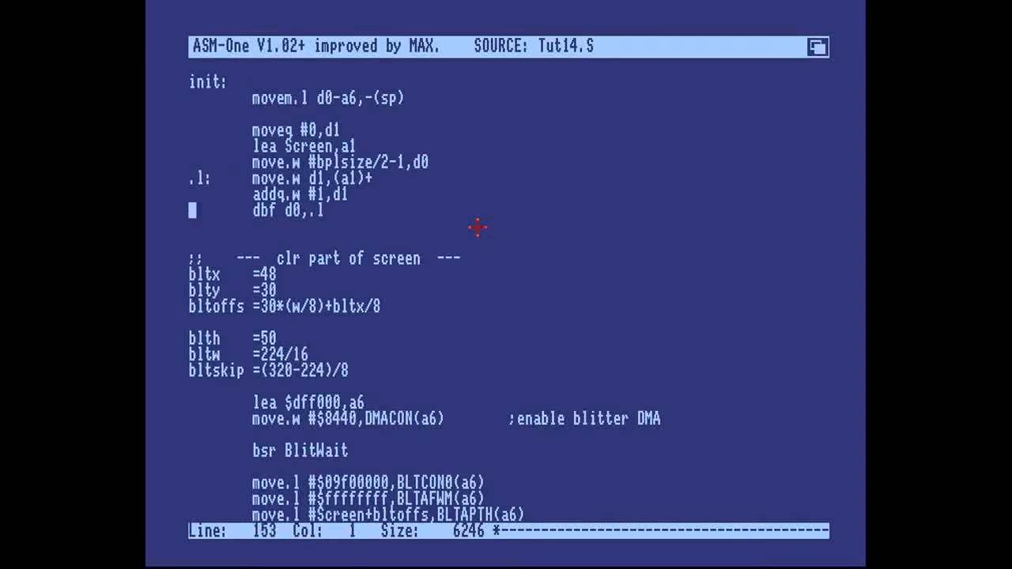
scroll("down", 3)
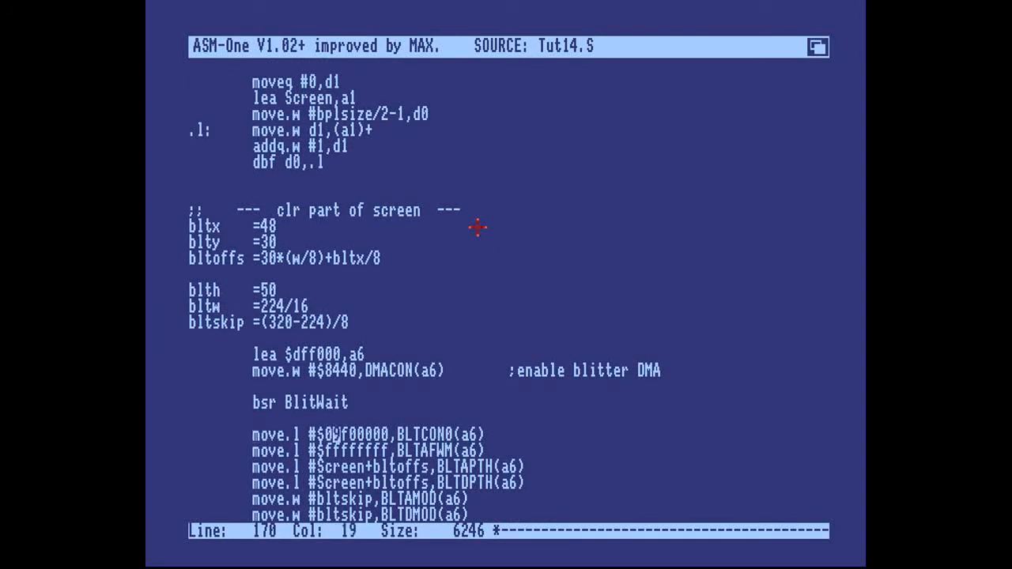
scroll("down", 3)
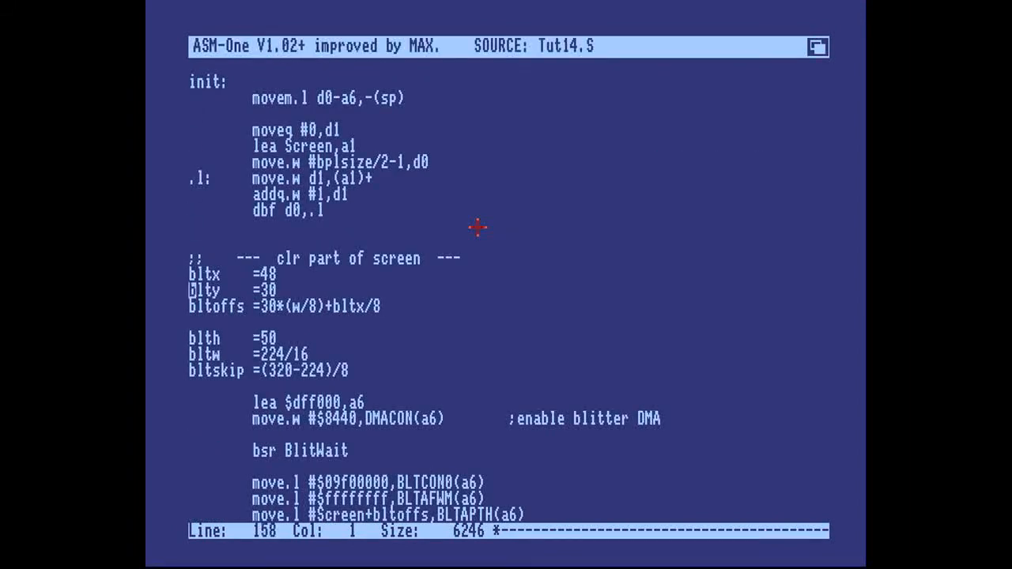
scroll("down", 3)
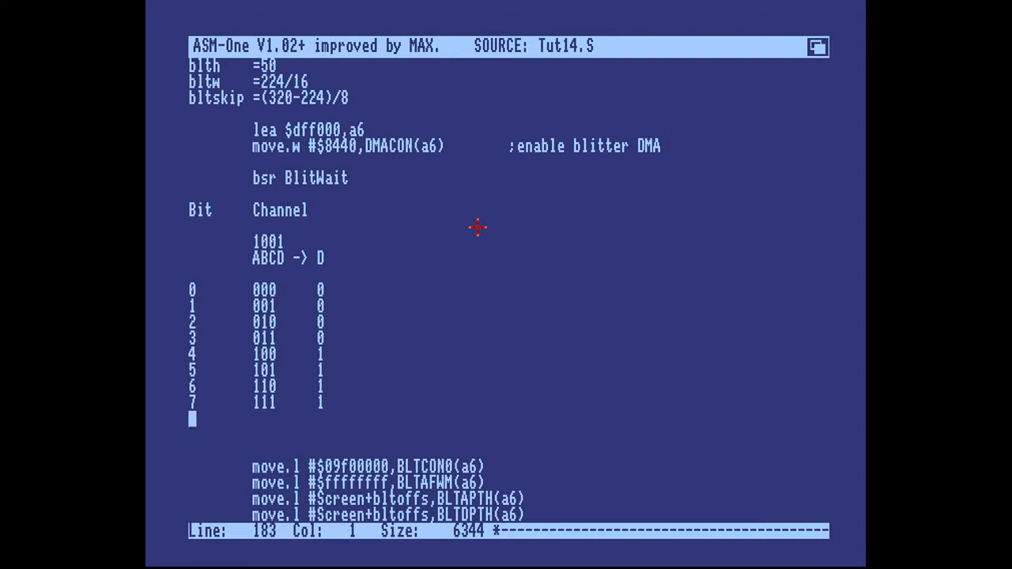
type("---")
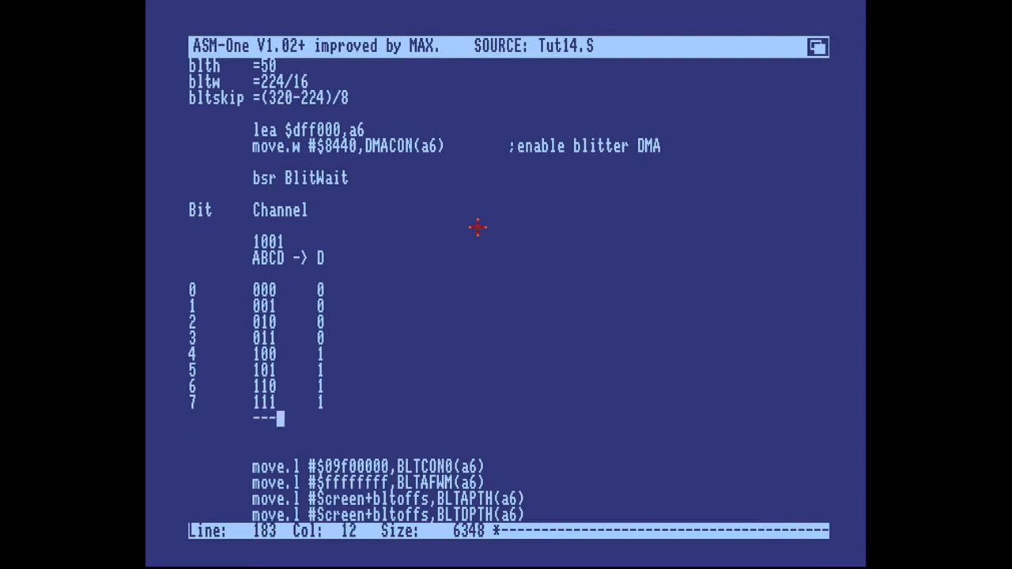
key("Up")
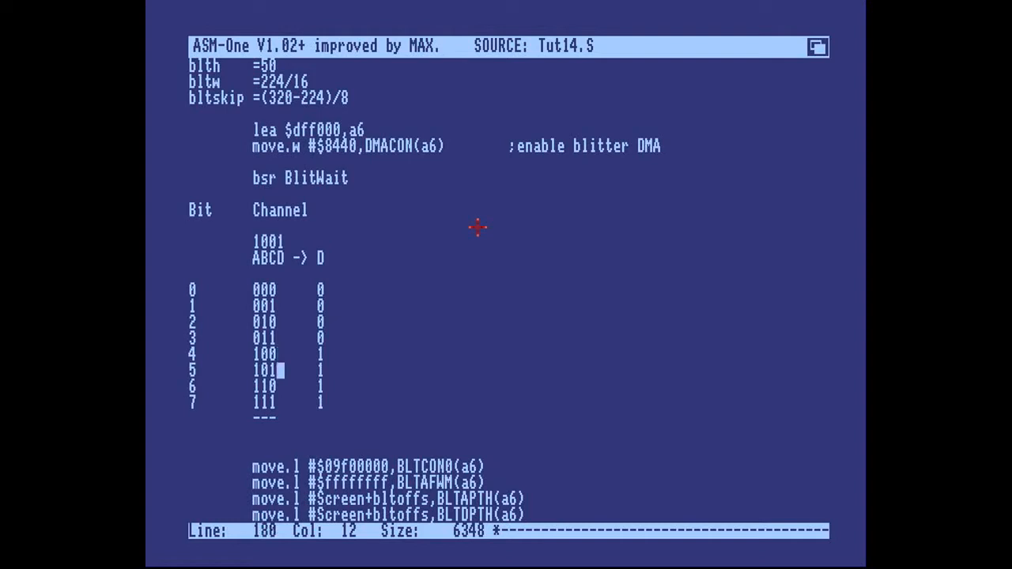
type("-")
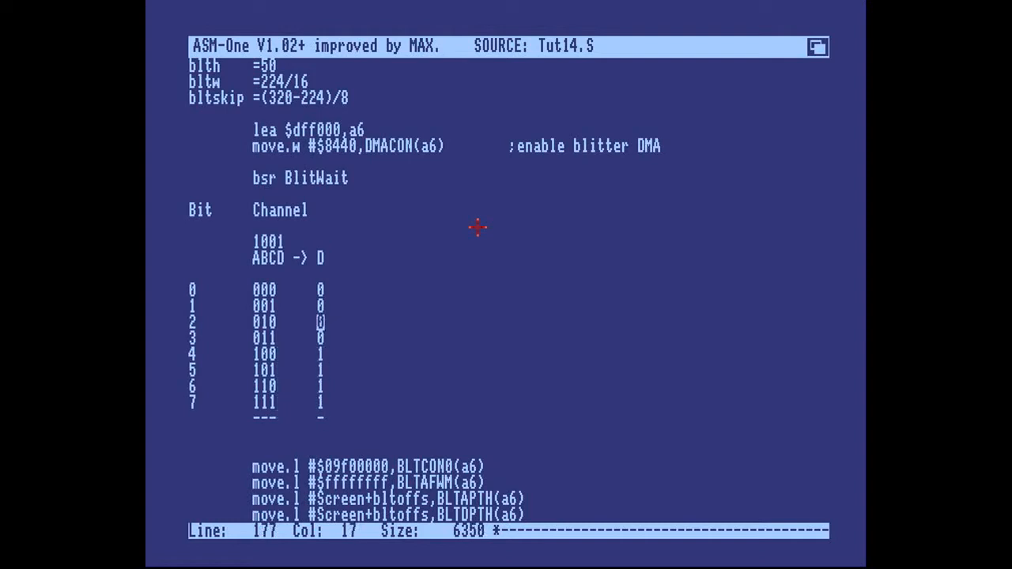
left_click(255, 467)
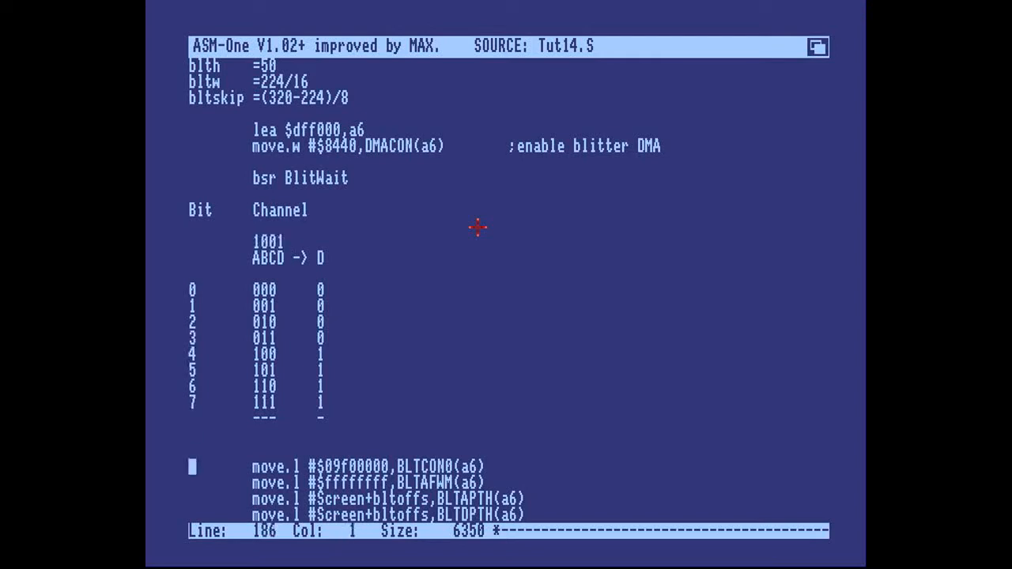
key("Up")
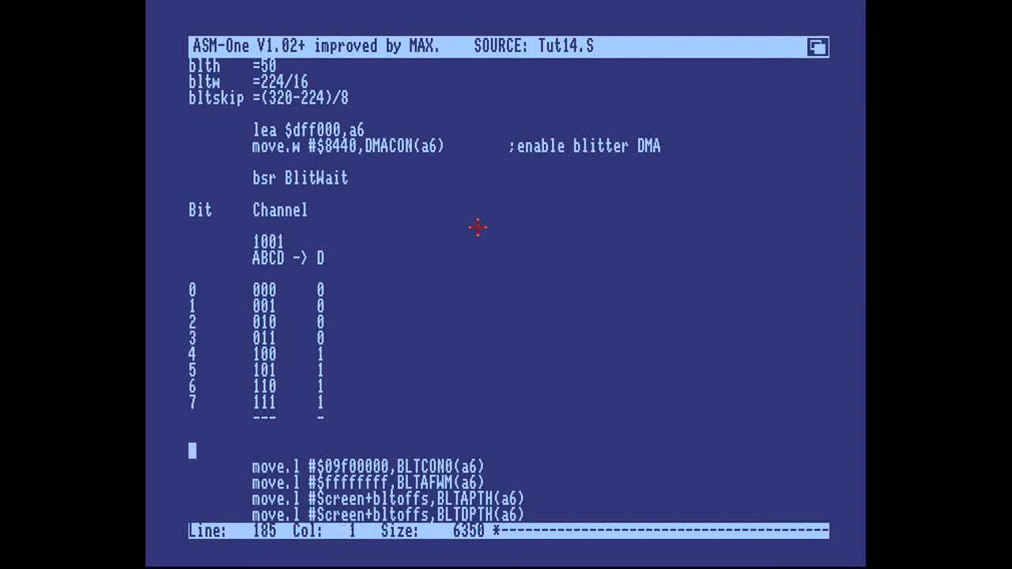
left_click(267, 241)
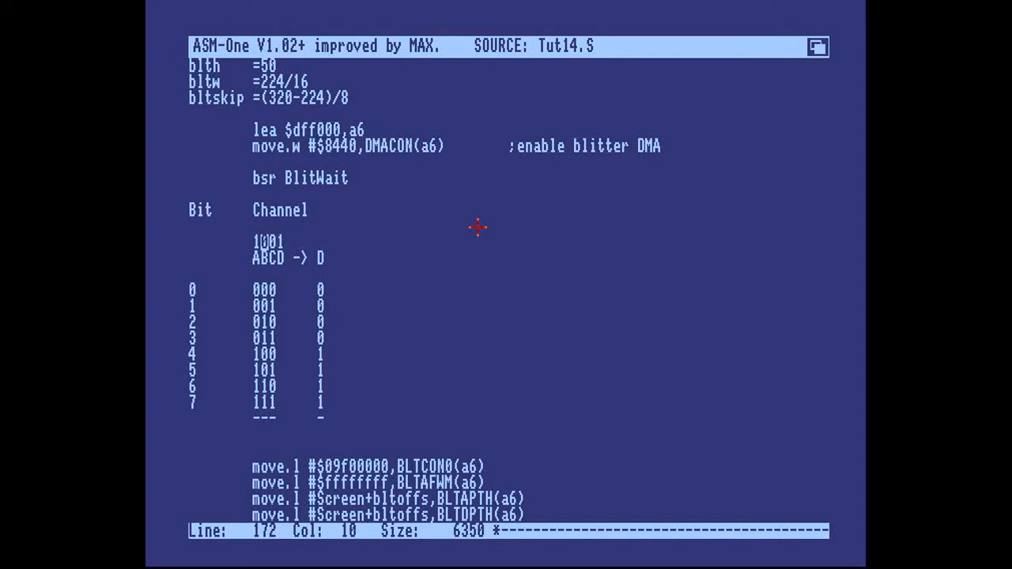
key("Left")
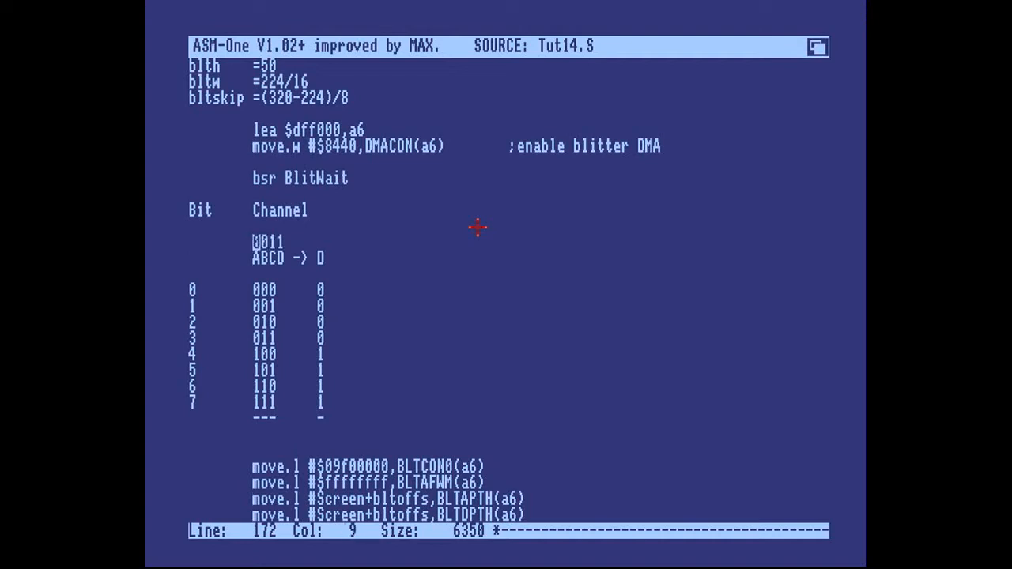
type("1")
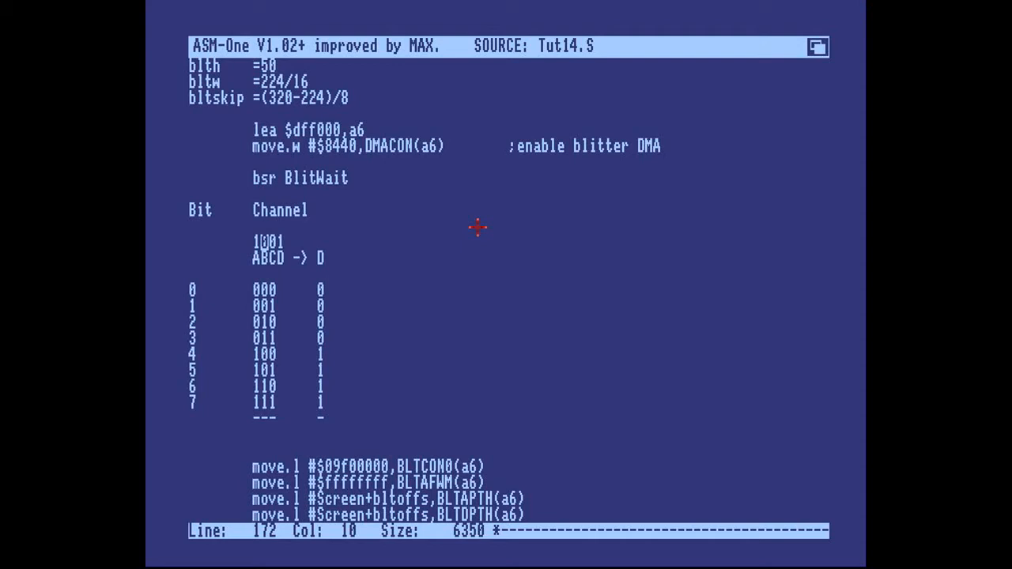
Append '= 9' to the 1001 pattern line above the ABCD -> D header
key("Right")
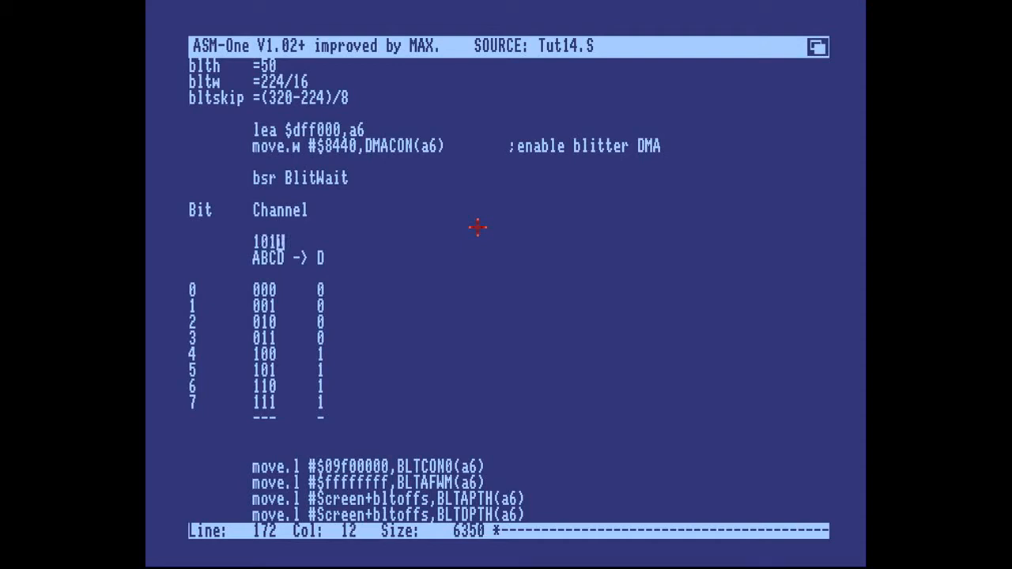
type("1")
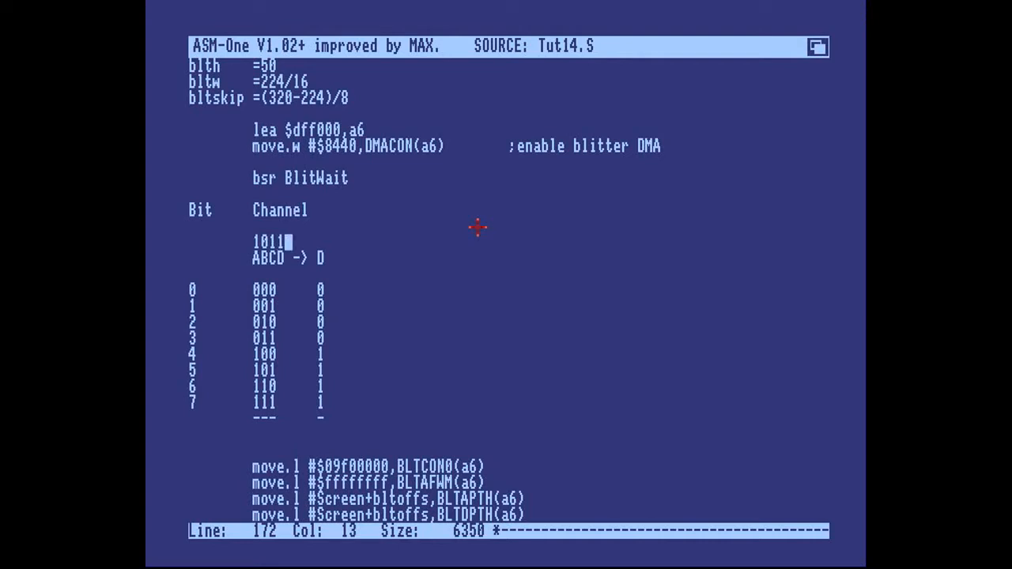
key("Left")
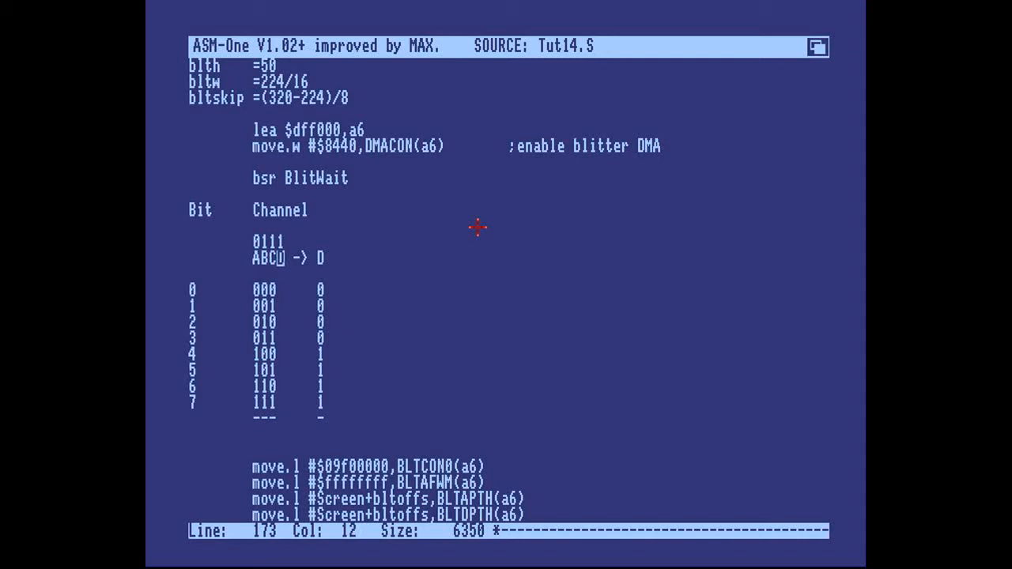
key("Up")
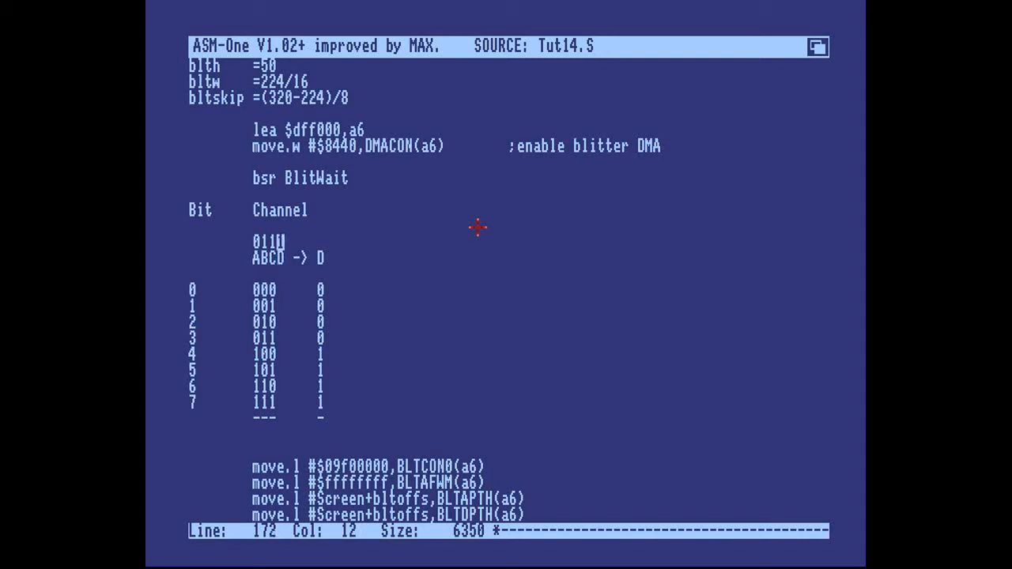
key("Left")
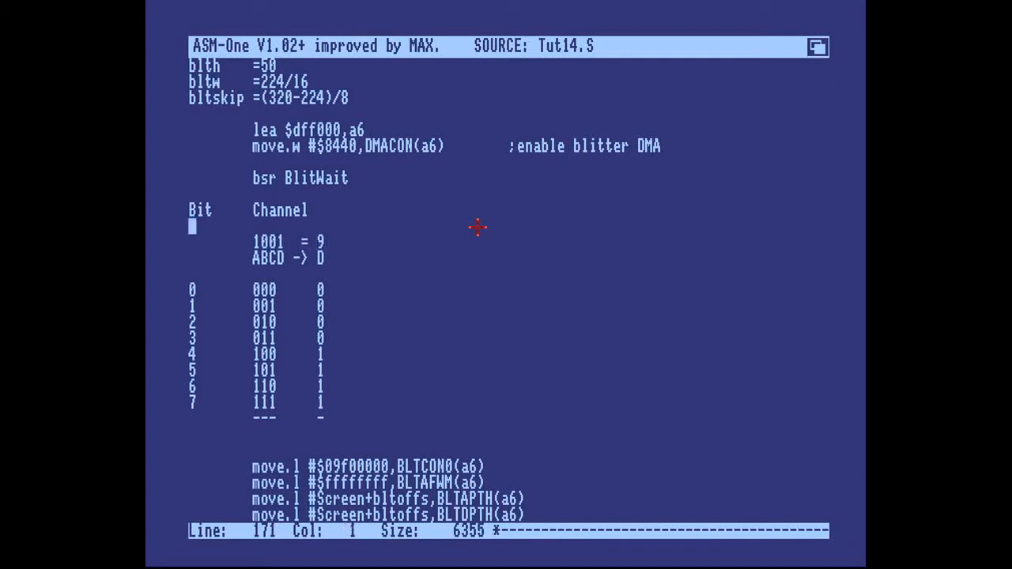
Set the D output bits to 0,0,1,1,1,1,1,1 and evaluate ?%1111
key("Down")
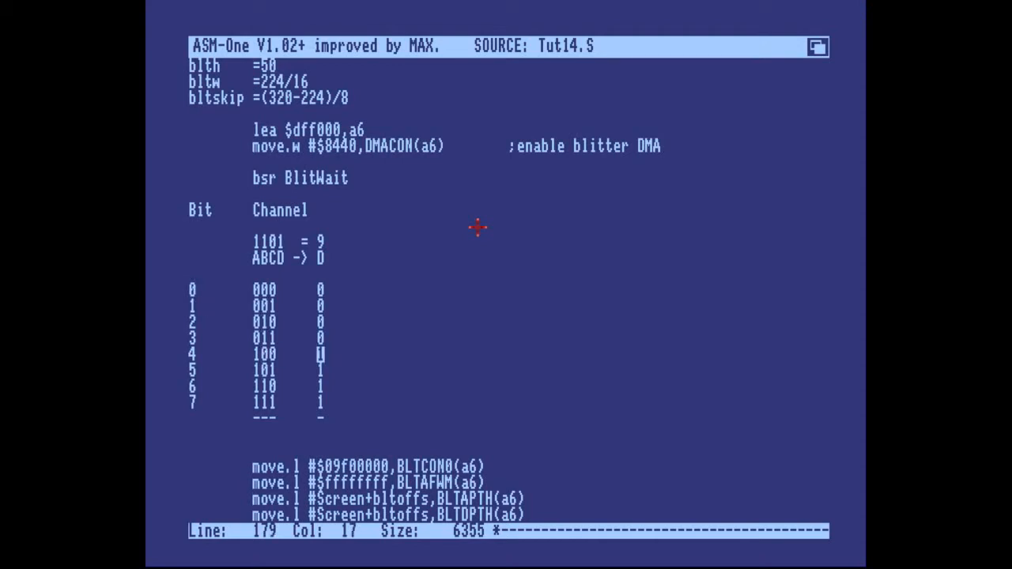
key("Up")
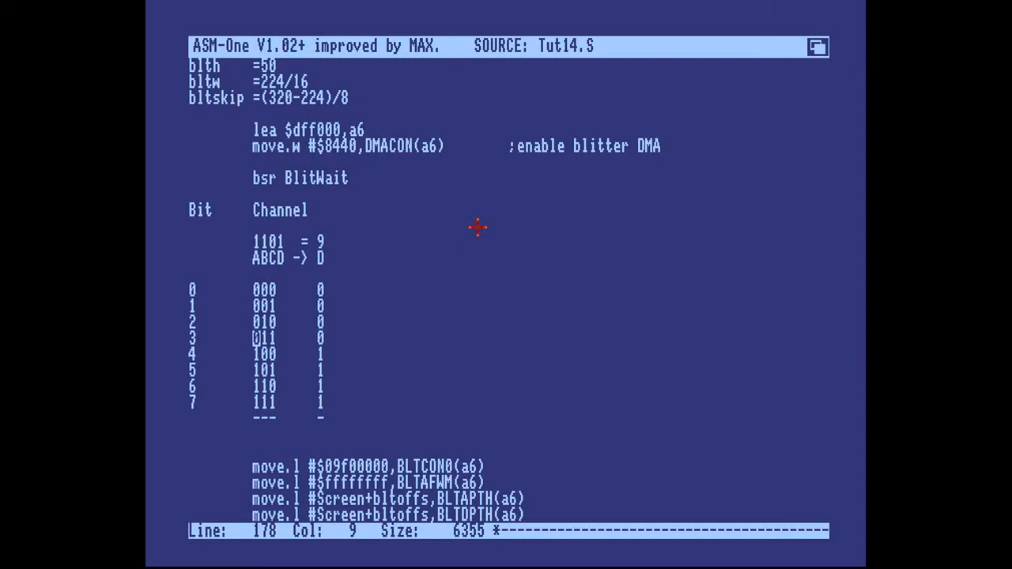
key("Right")
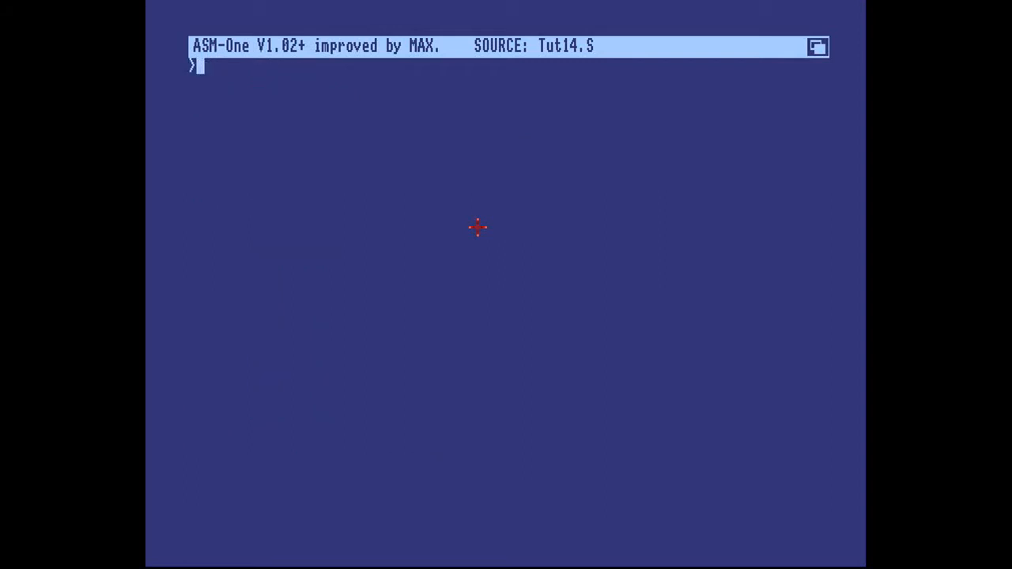
type("?%1111")
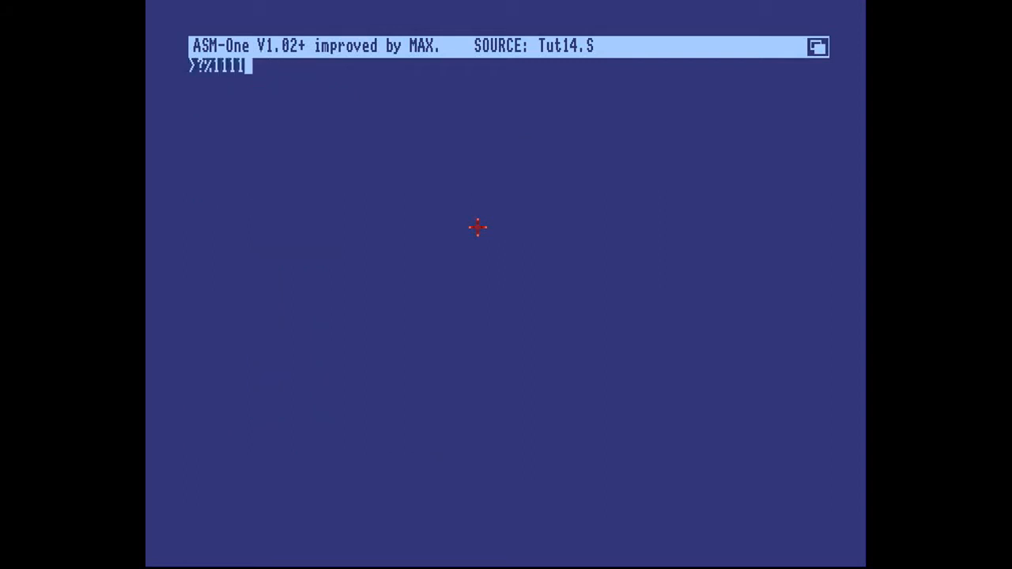
key("Return")
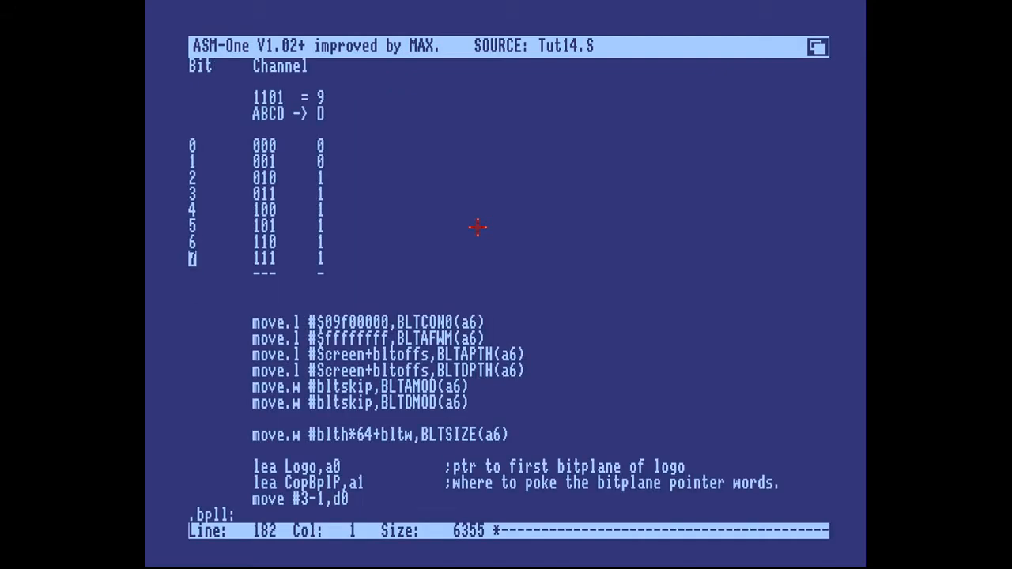
Write the minterm value fc on the blank line below the truth table
left_click(273, 97)
type("d")
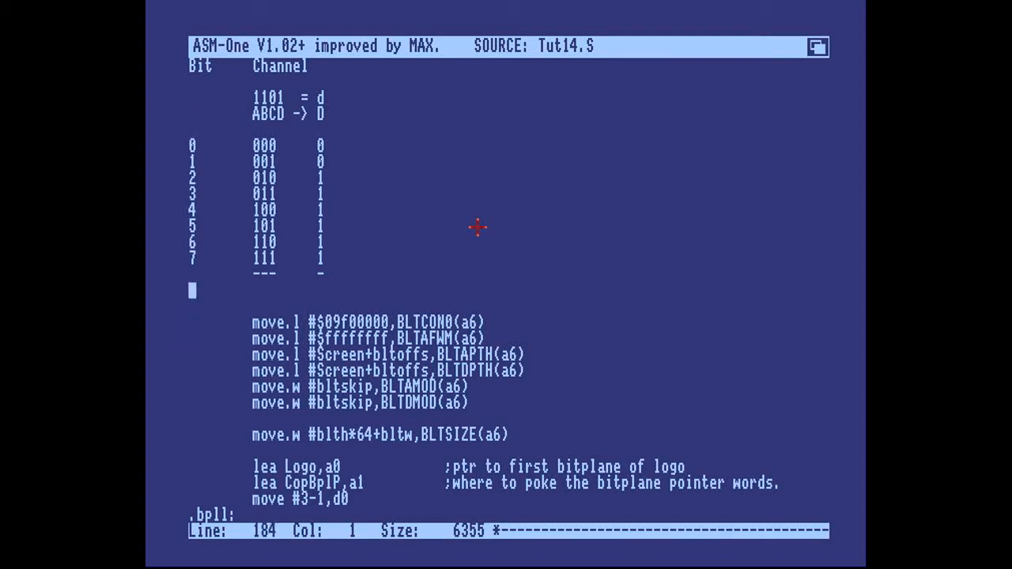
type("fc")
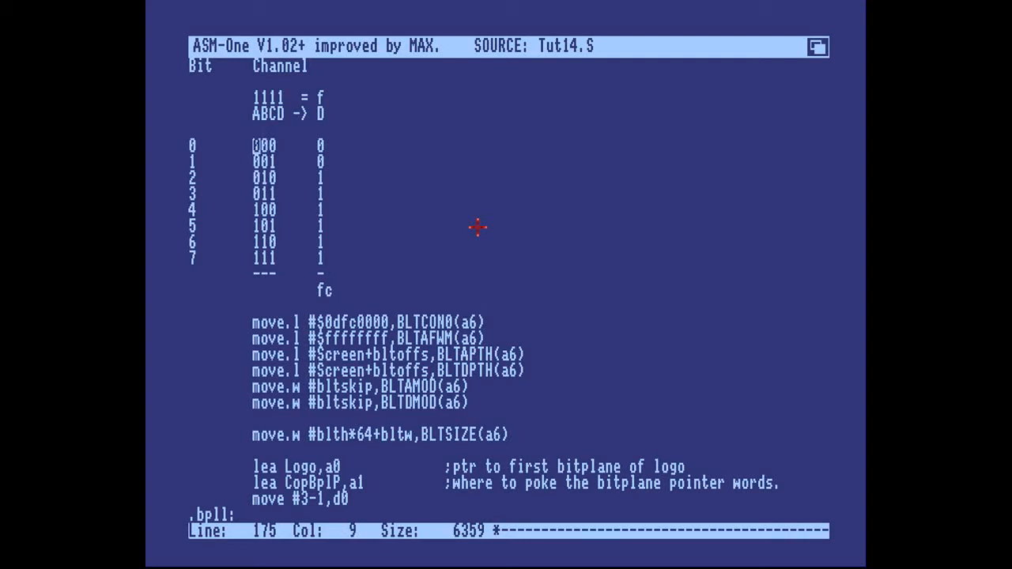
Retype the output bits as 0,1,0,1,0,0,1,1 and restore BLTCON0 to $09f00000
key("Right")
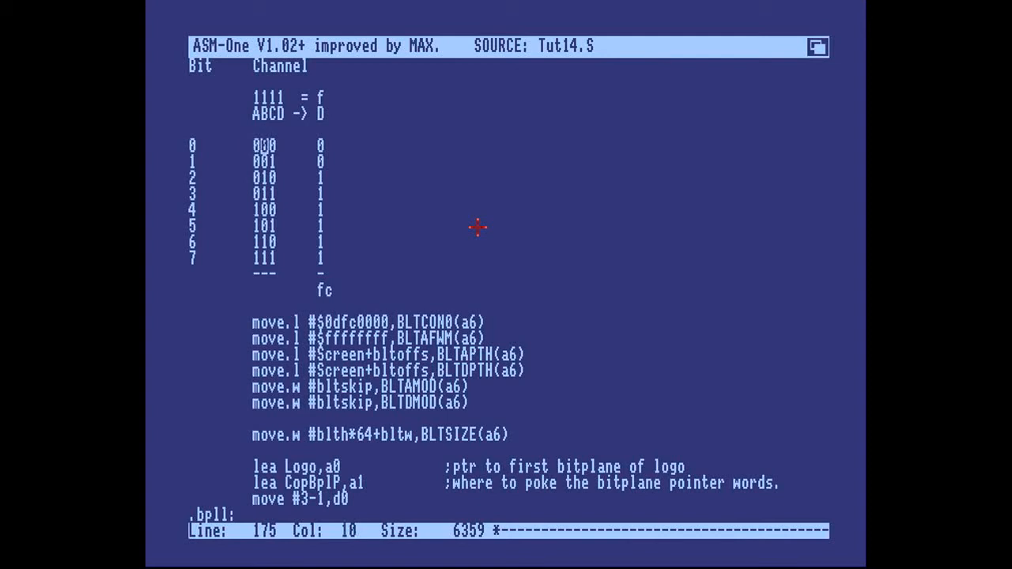
key("Right")
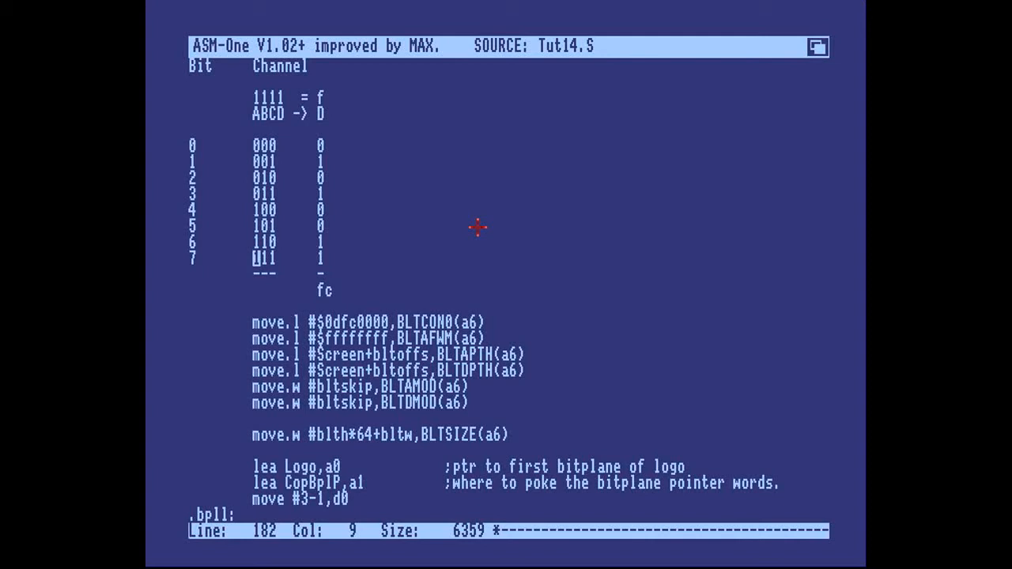
key("Up")
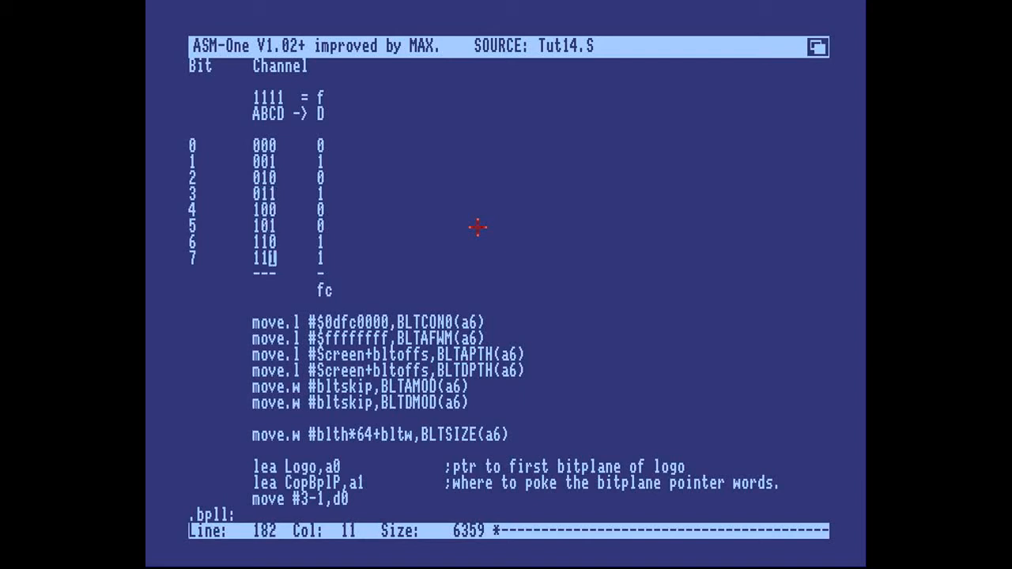
type("a")
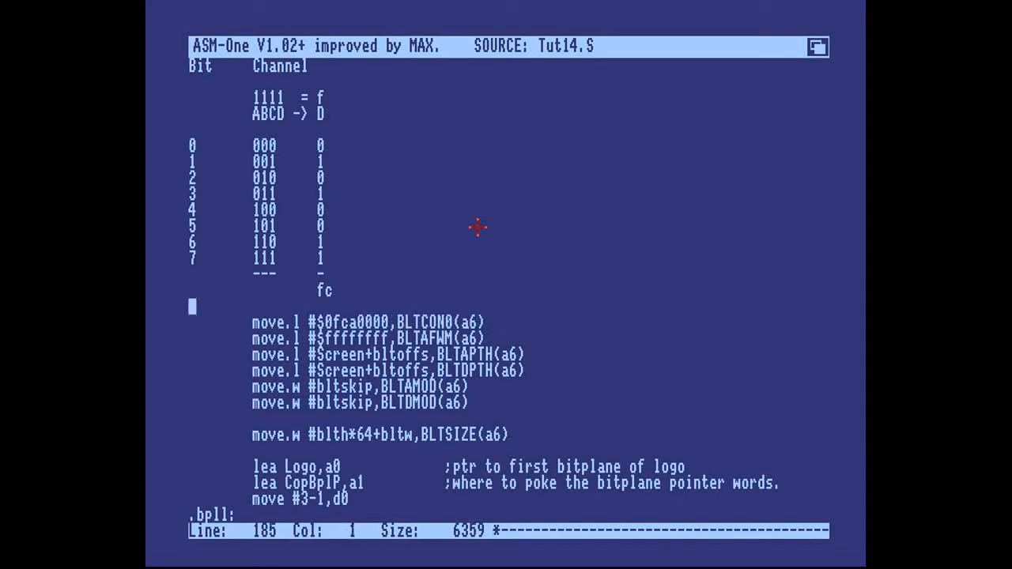
key("Down")
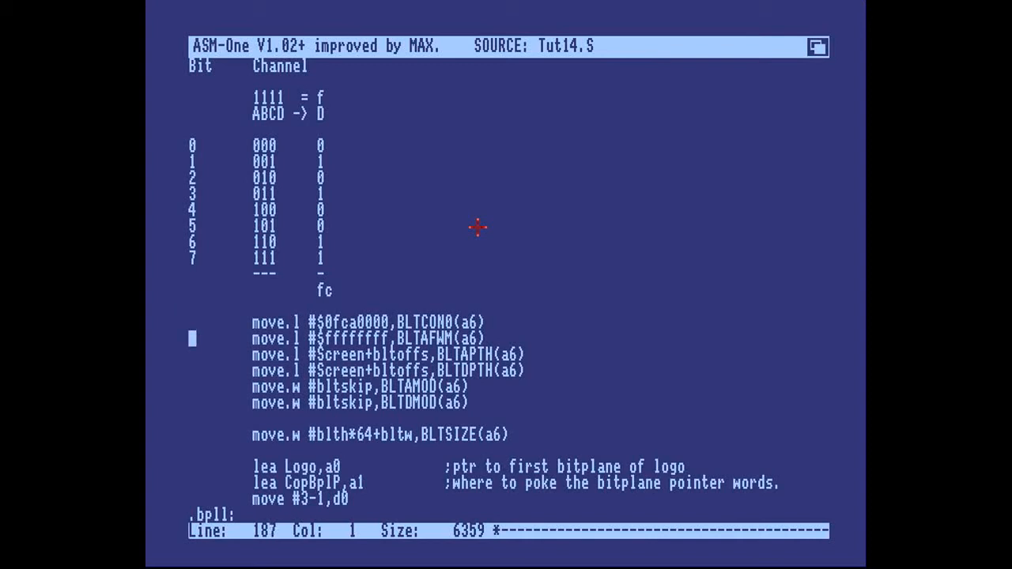
left_click(335, 323)
type("9f0")
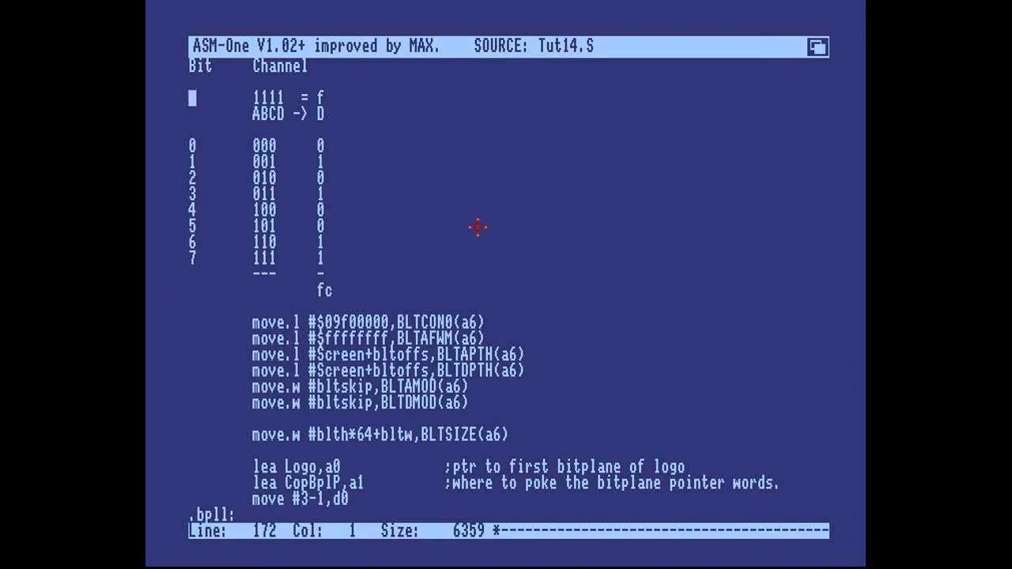
Delete the Bit/Channel notes so bsr BlitWait leads straight into the BLTCON0 setup
scroll("up", 3)
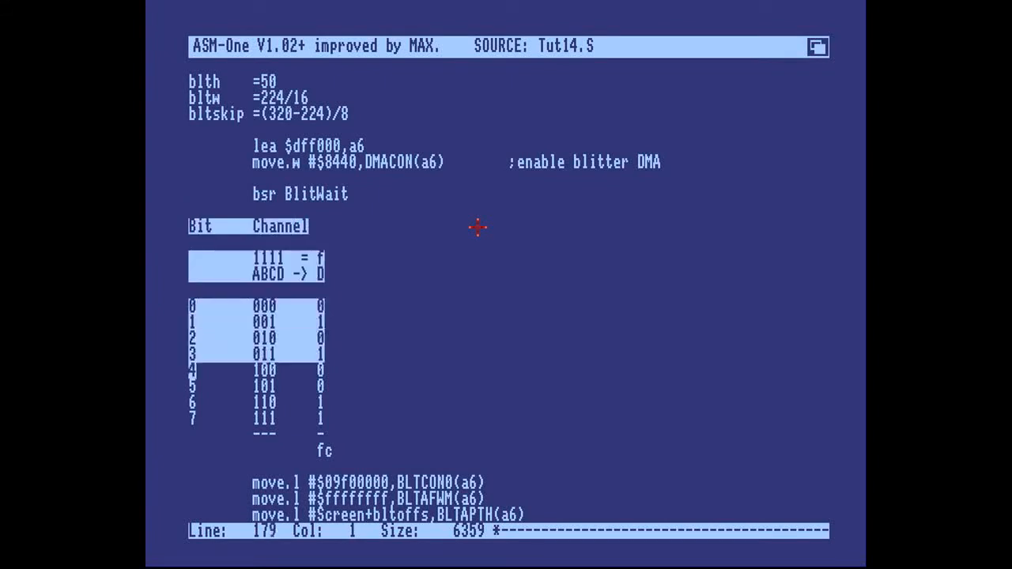
scroll("down", 3)
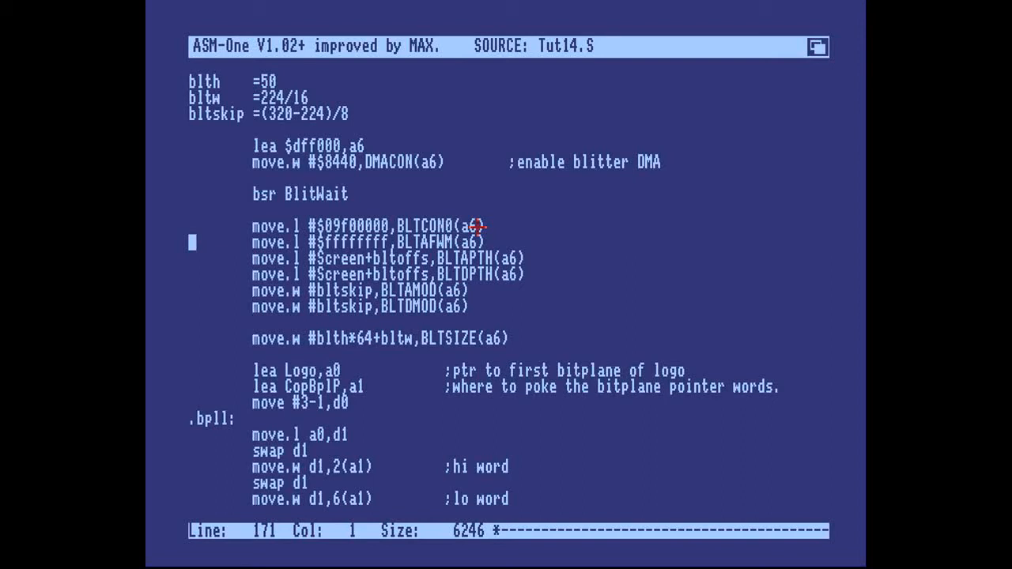
left_click(486, 226)
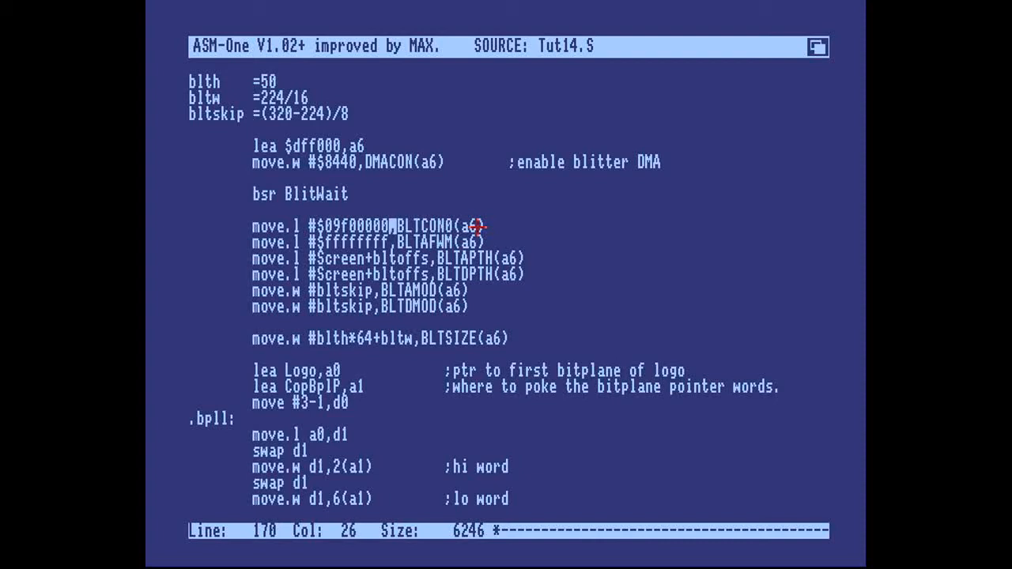
key("Down")
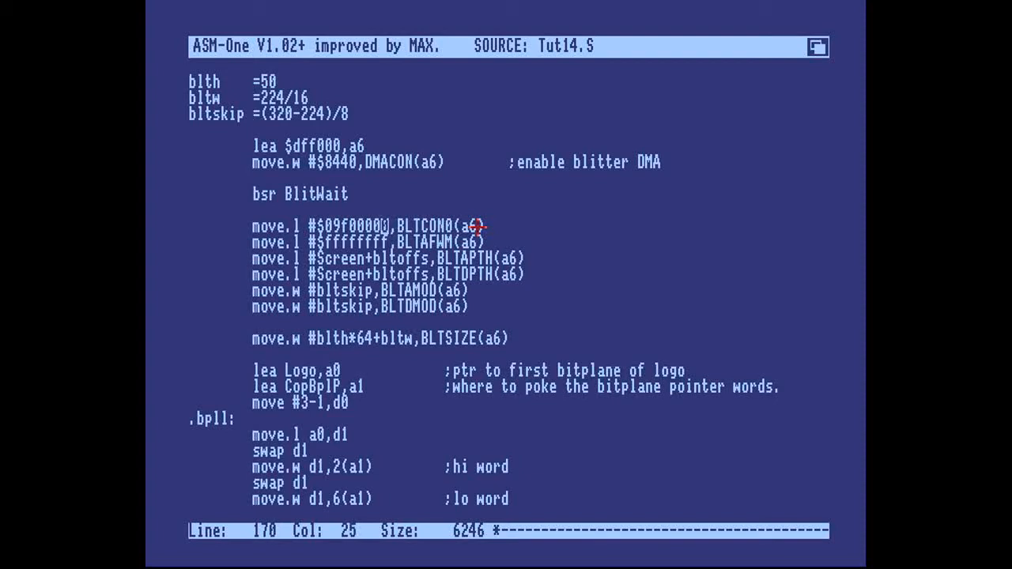
key("Right")
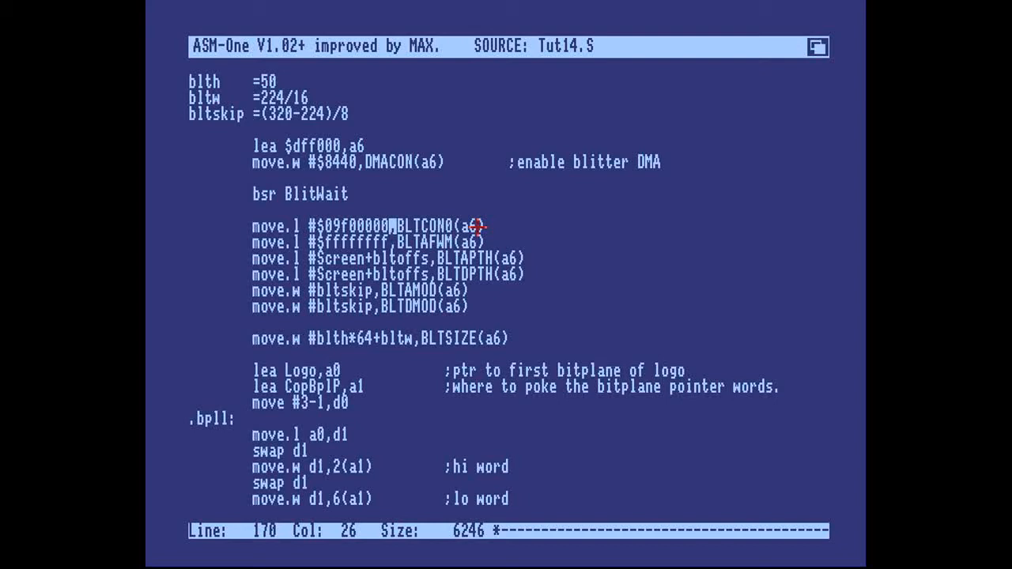
mouse_move(650, 223)
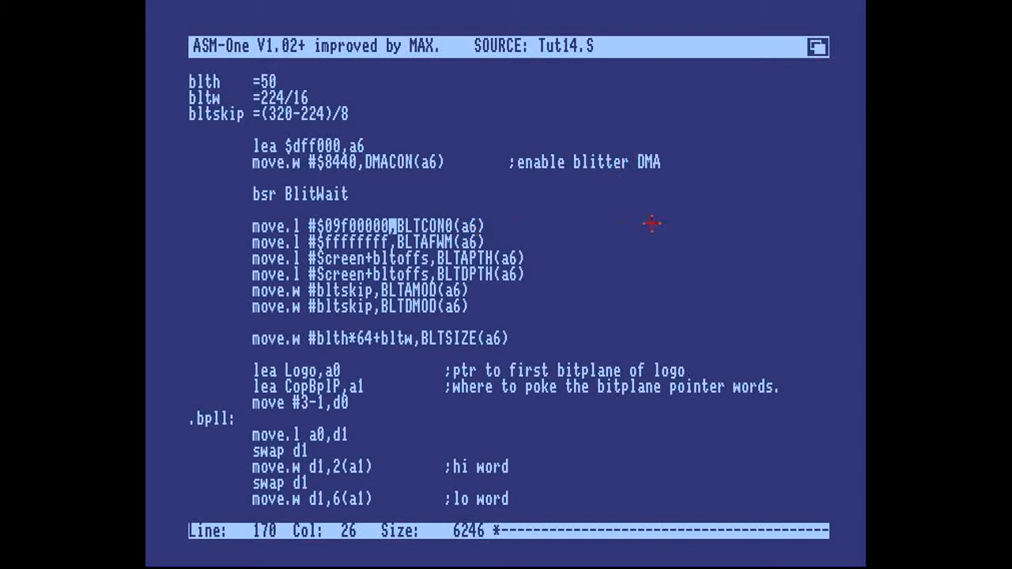
mouse_move(464, 184)
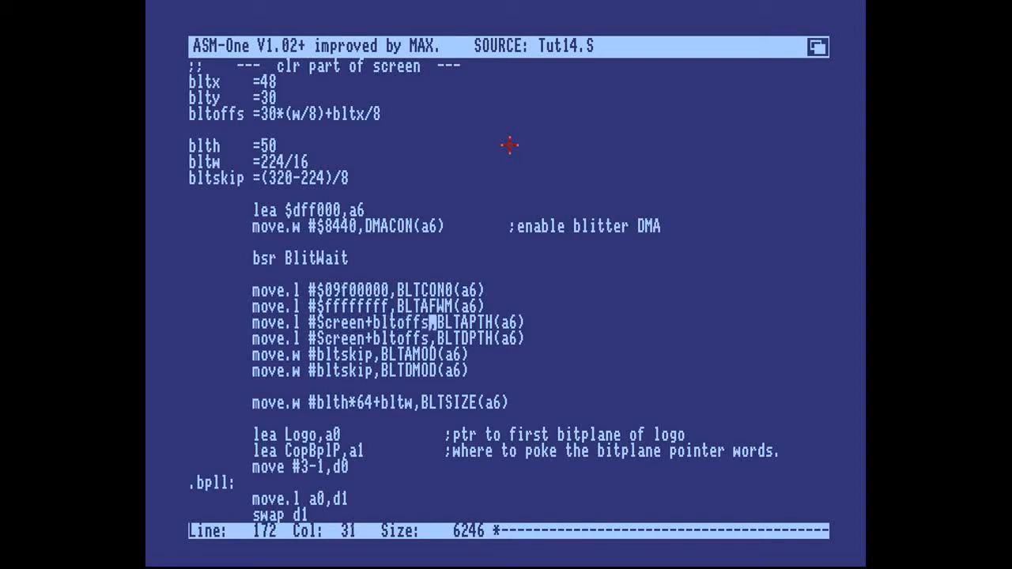
Append -2 to Screen+bltoffs on the BLTAPTH source line
type("-2")
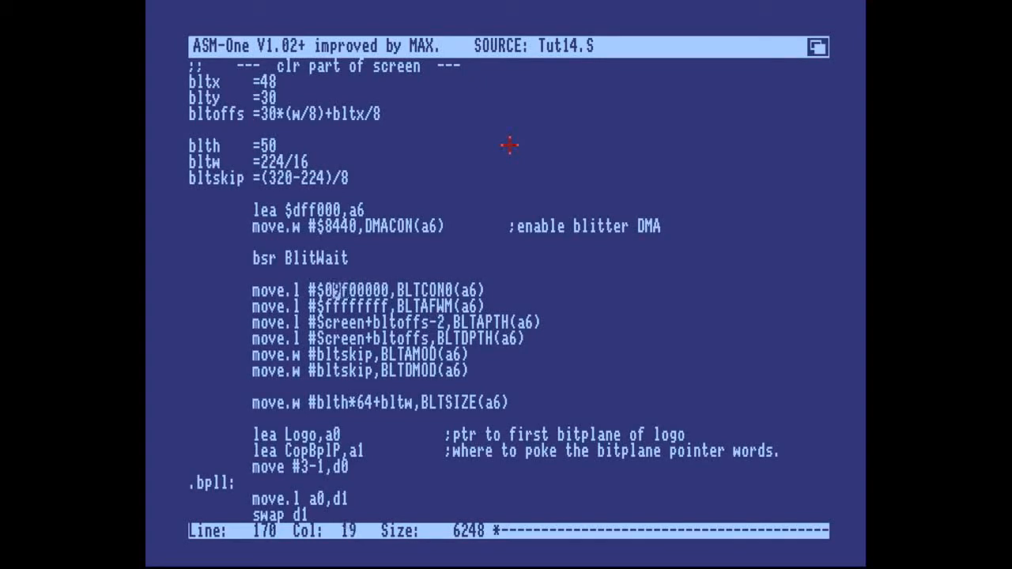
key("Left")
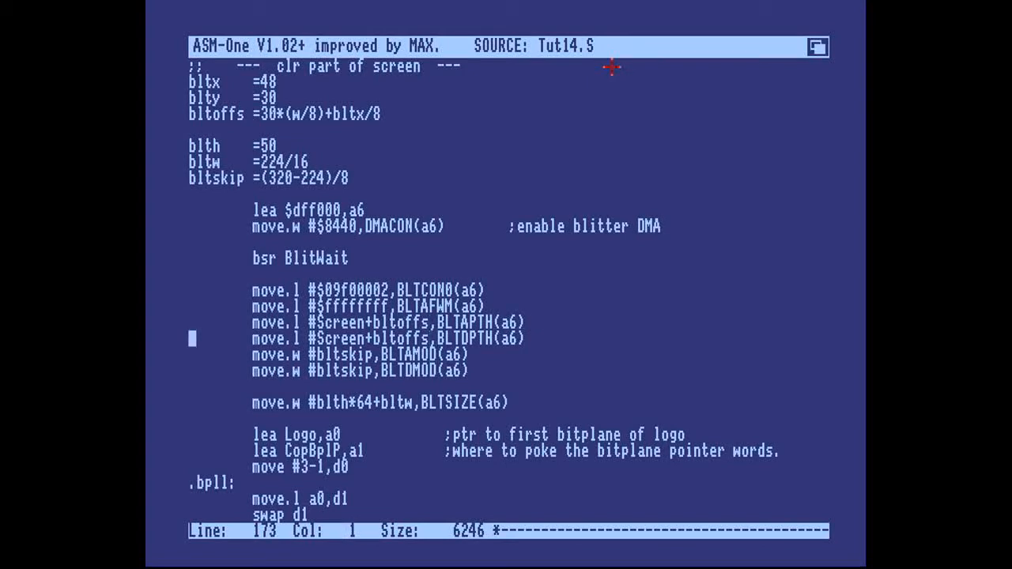
left_click(361, 323)
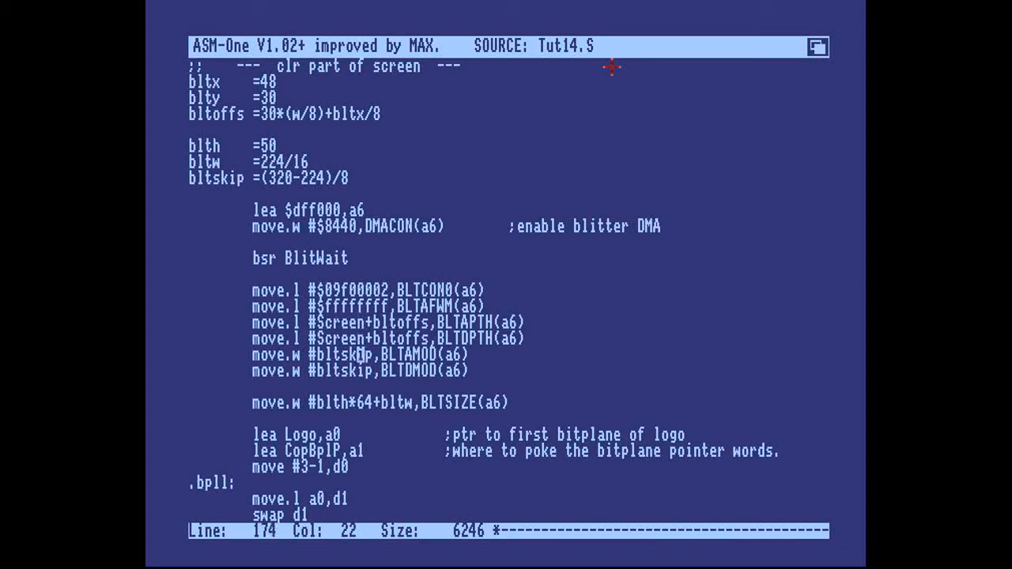
key("Down")
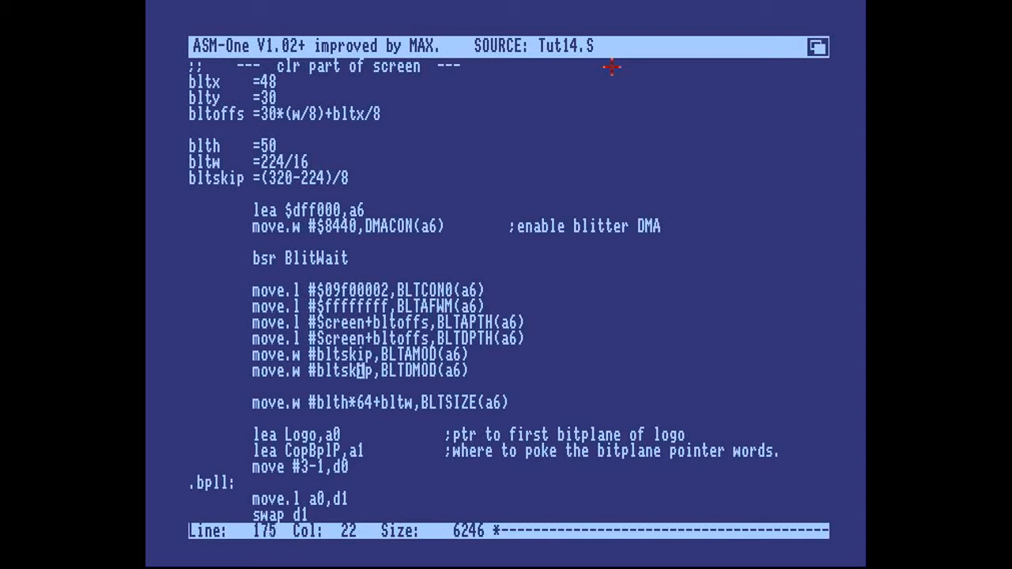
key("Up")
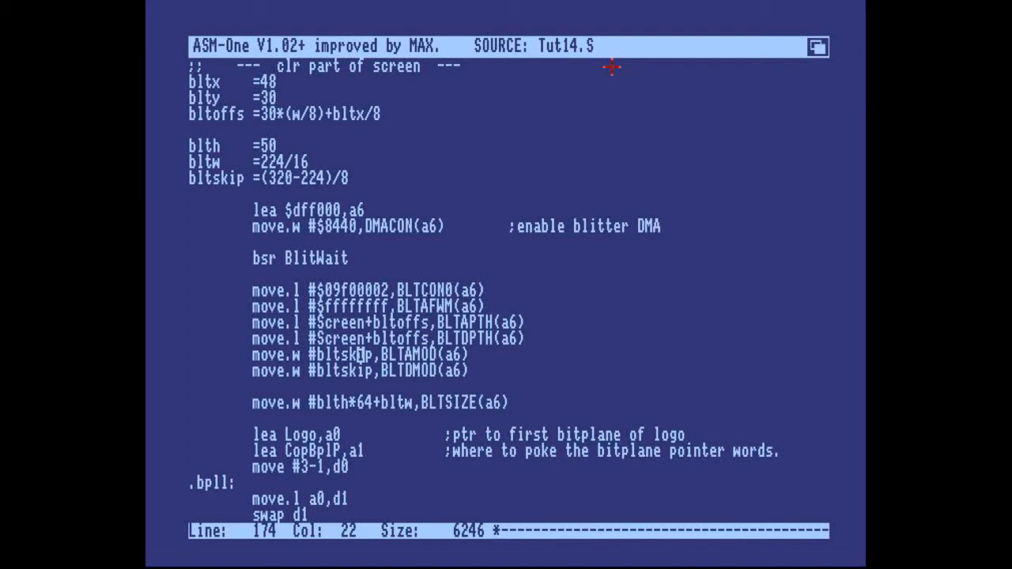
key("Up")
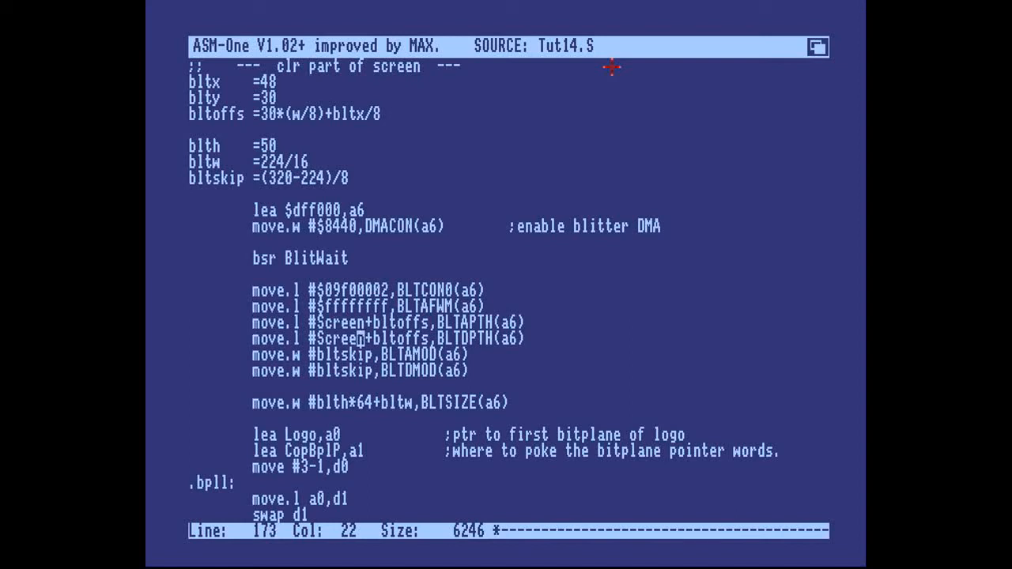
key("Up")
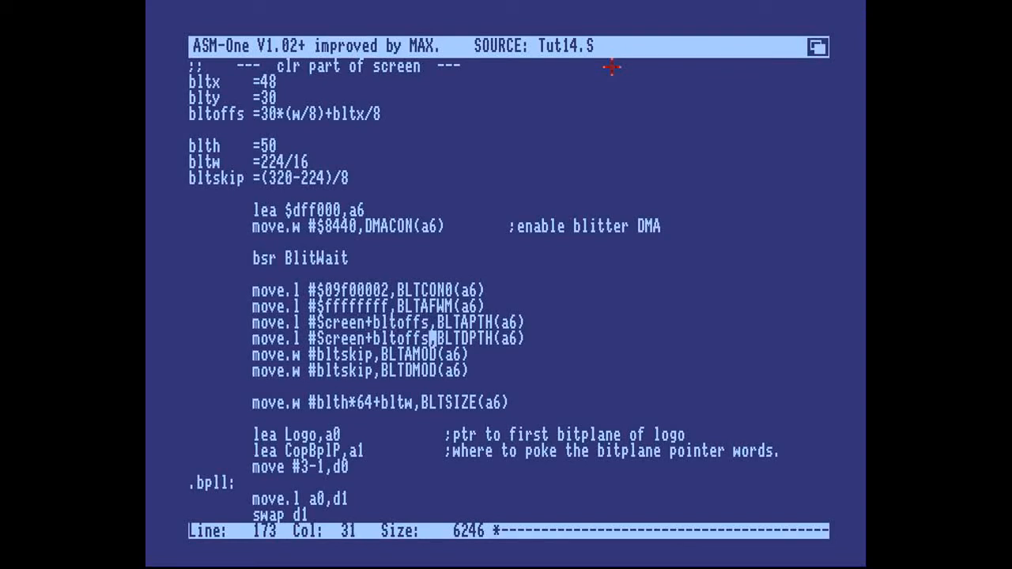
key("Up")
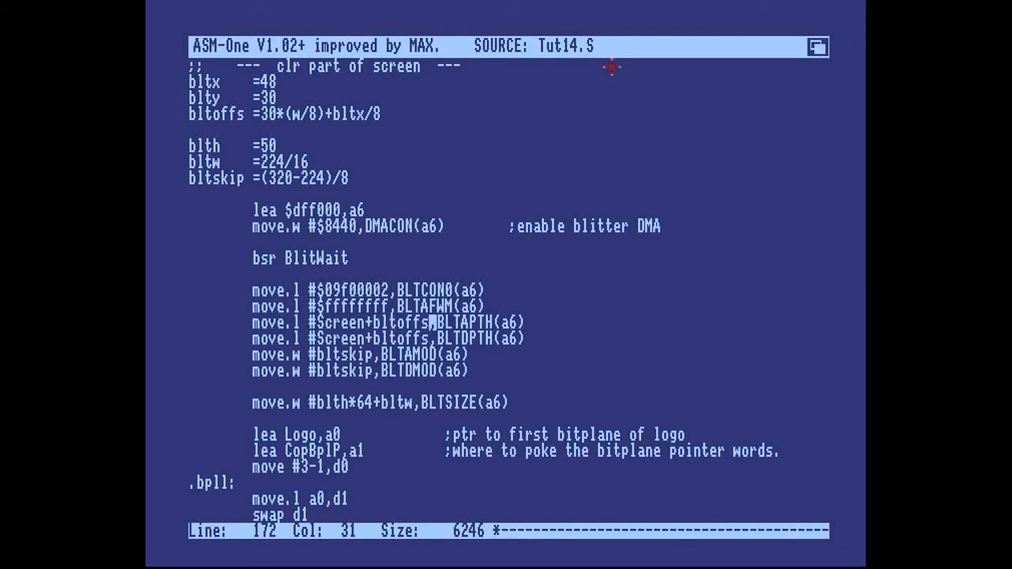
key("Left")
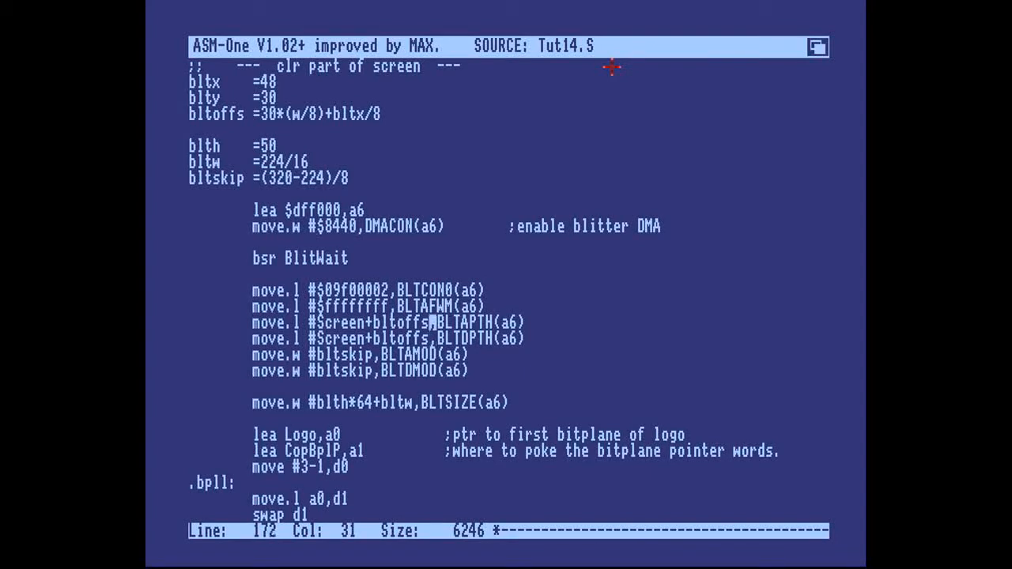
key("Down")
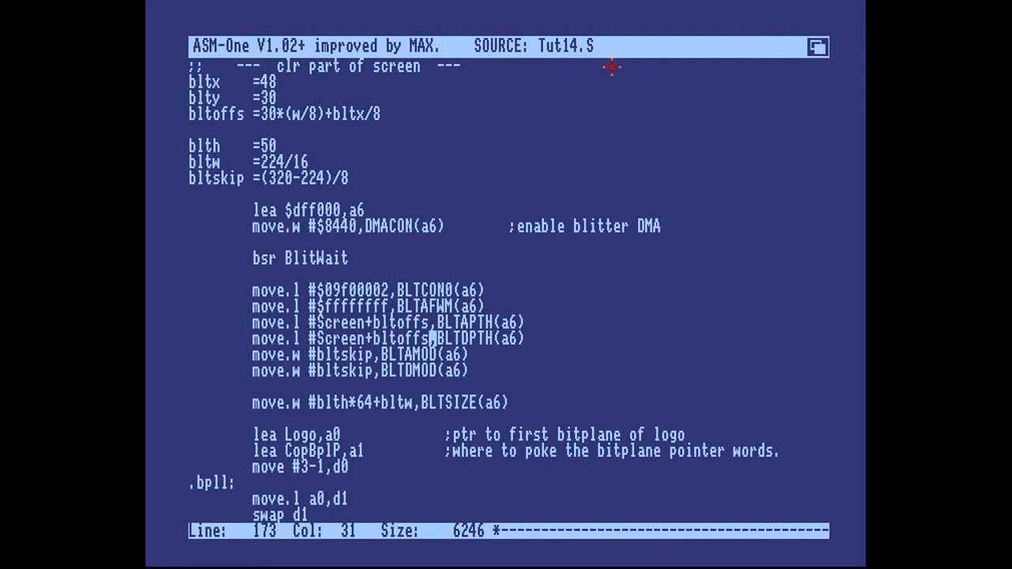
key("Up")
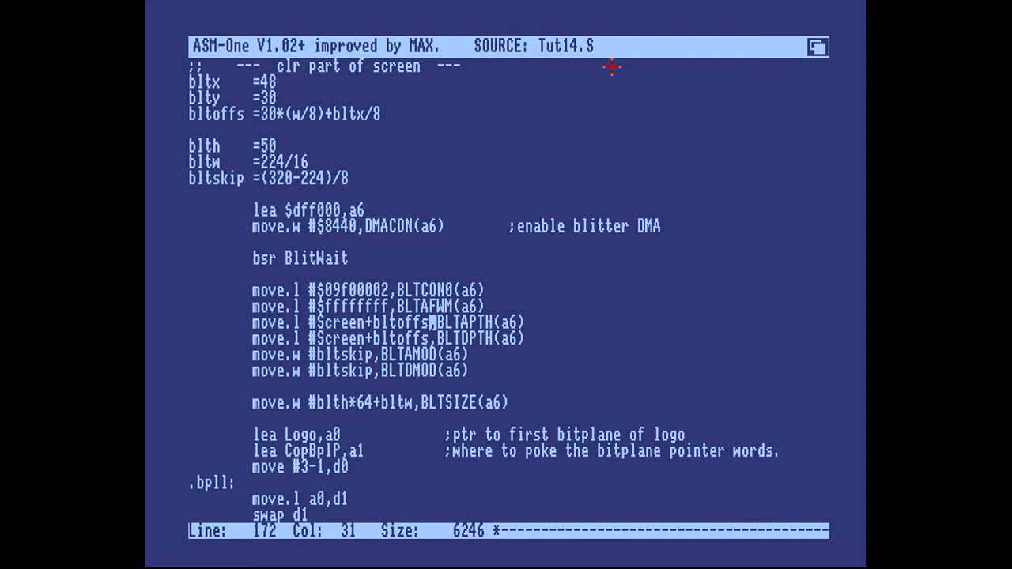
key("Down")
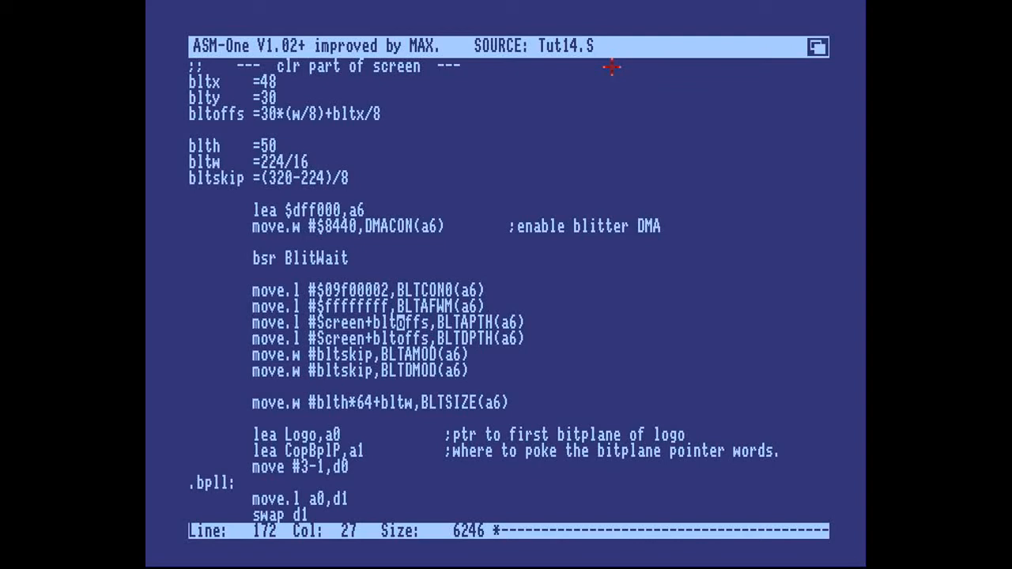
key("Left")
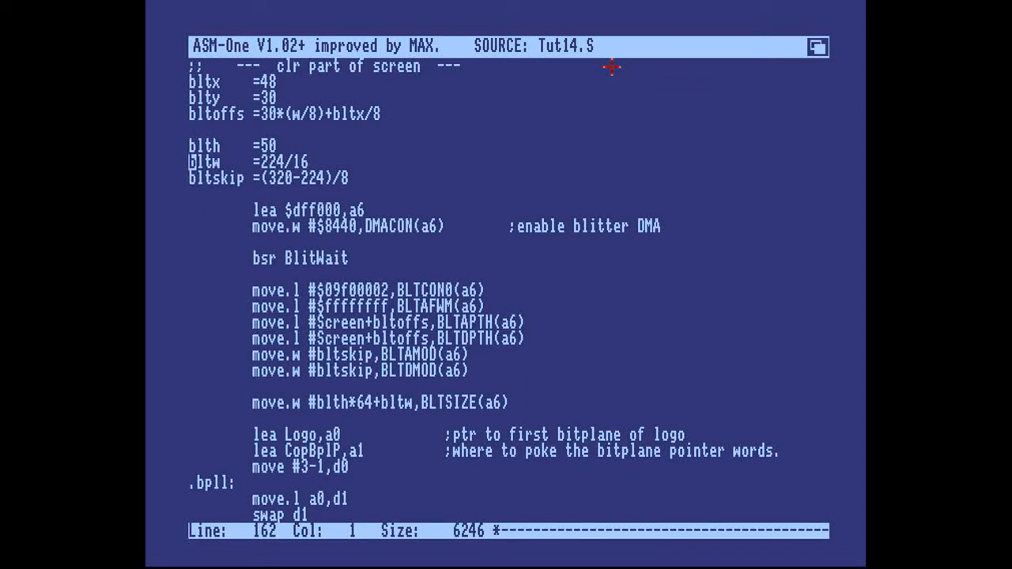
Insert a blank line between bltskip and the lea $dff000,a6 line
key("Down")
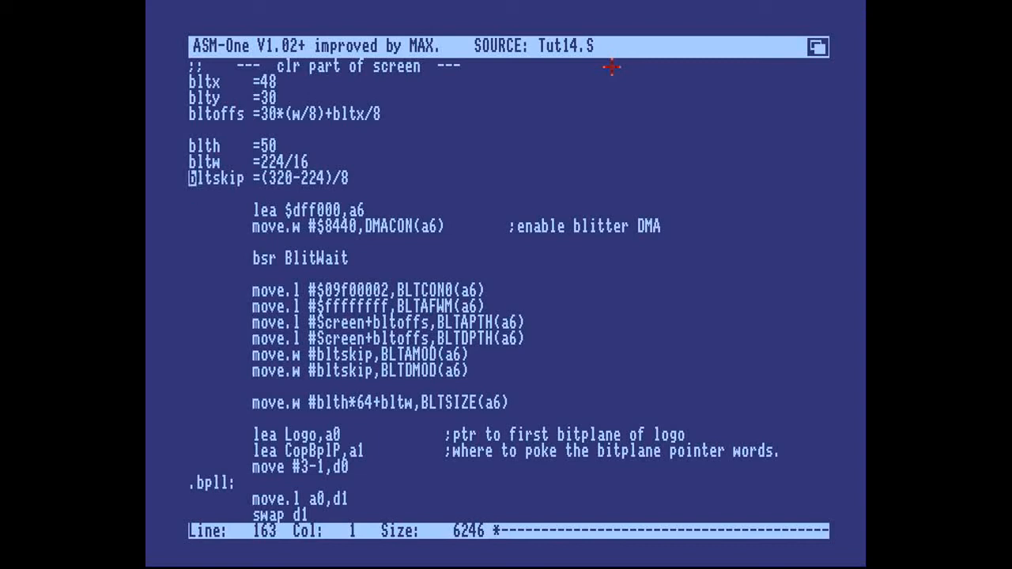
key("Up")
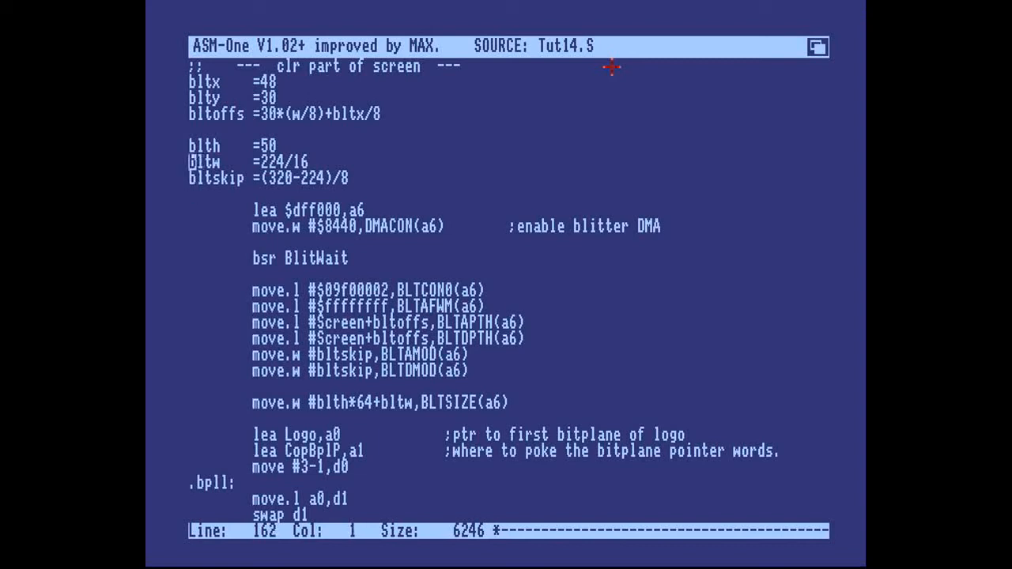
key("Down")
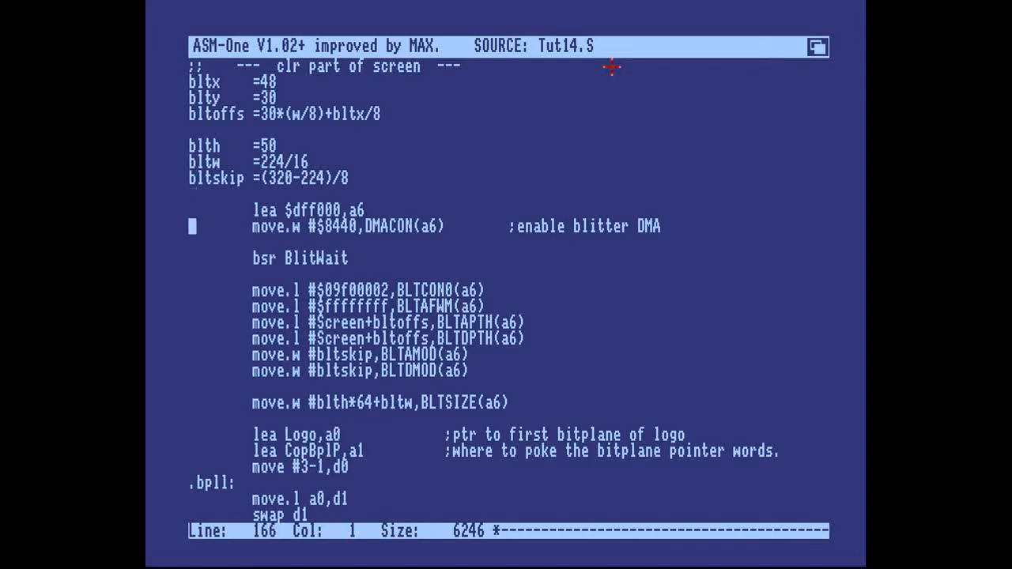
key("Down")
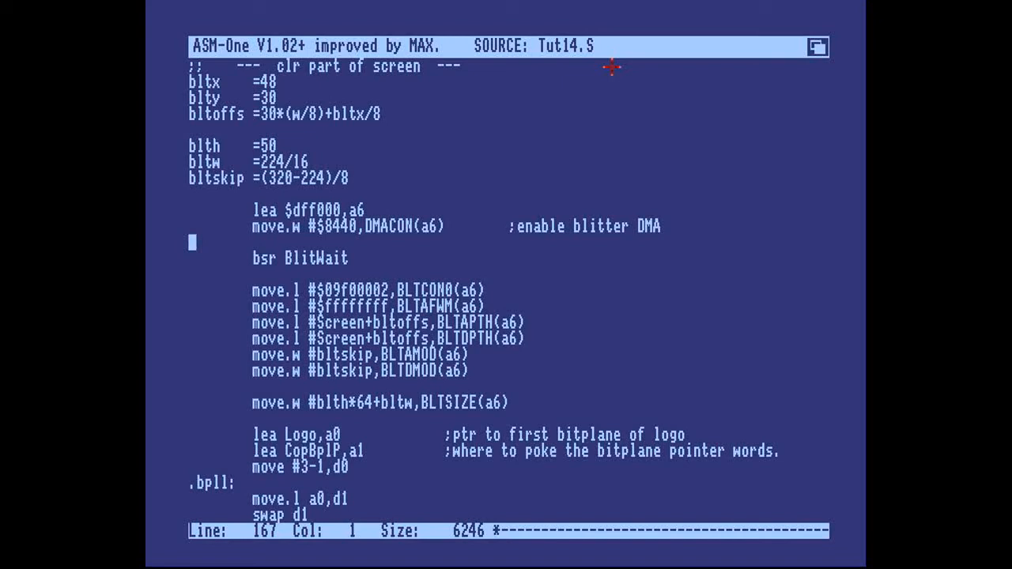
key("Up")
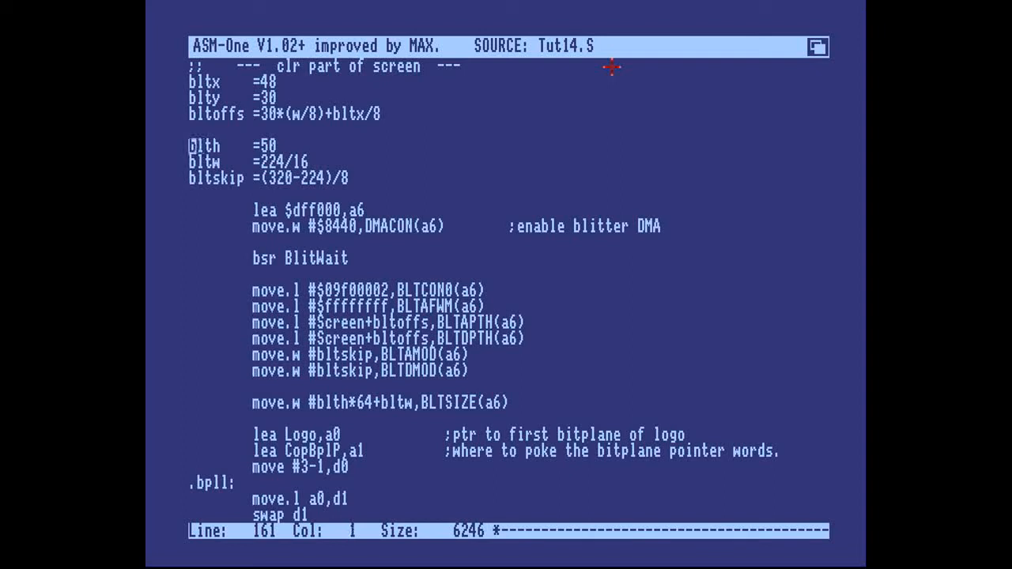
key("Down")
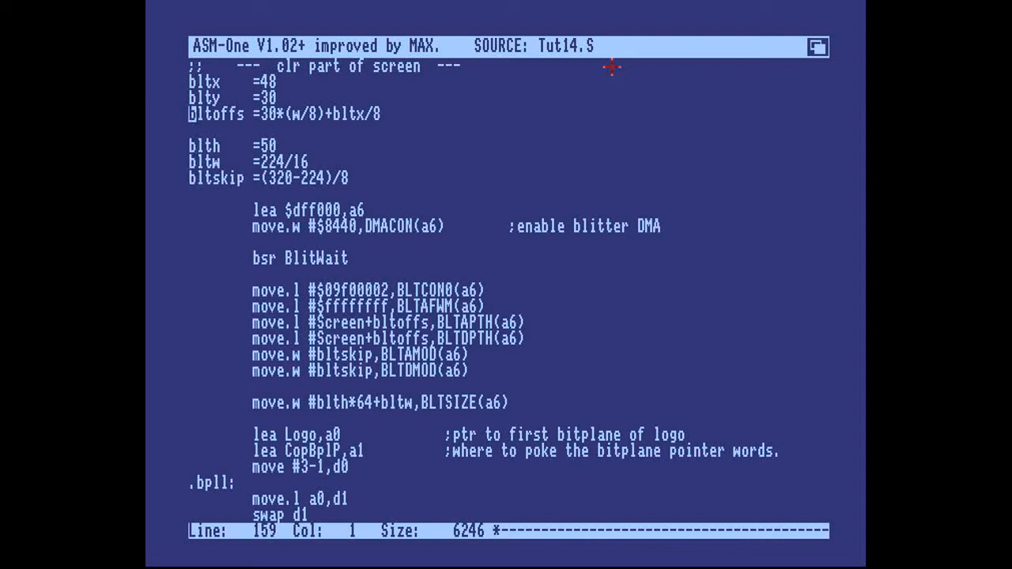
key("Down")
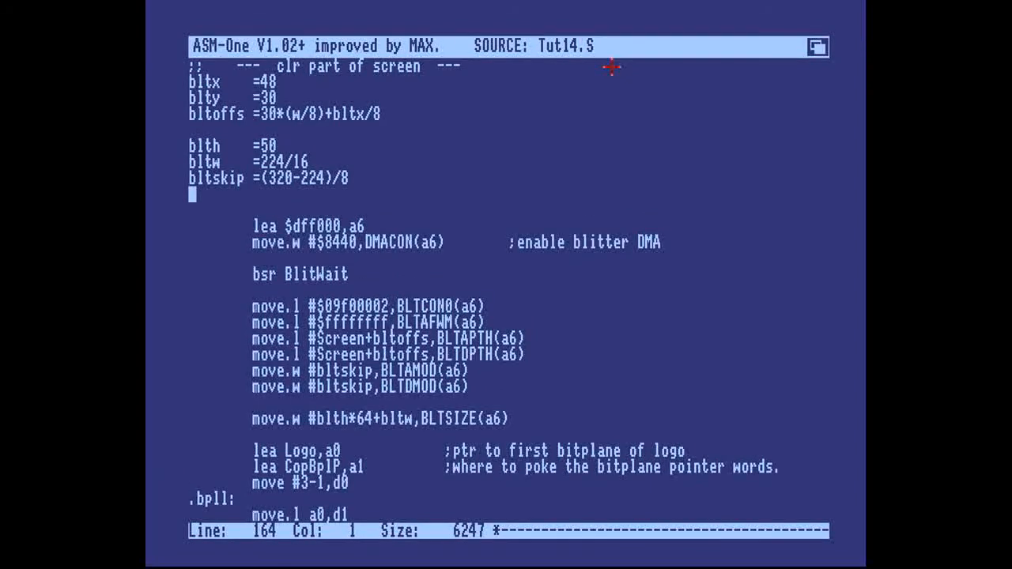
Type the constant brcorner =(blth-1)*(w/8)+bltw*2-2 on the new line
type("de")
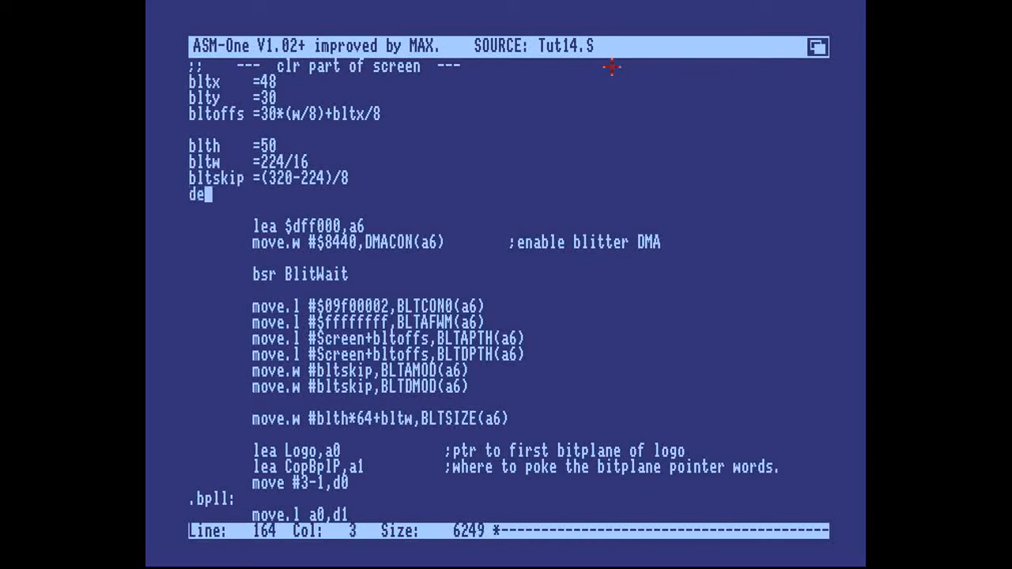
type("sco")
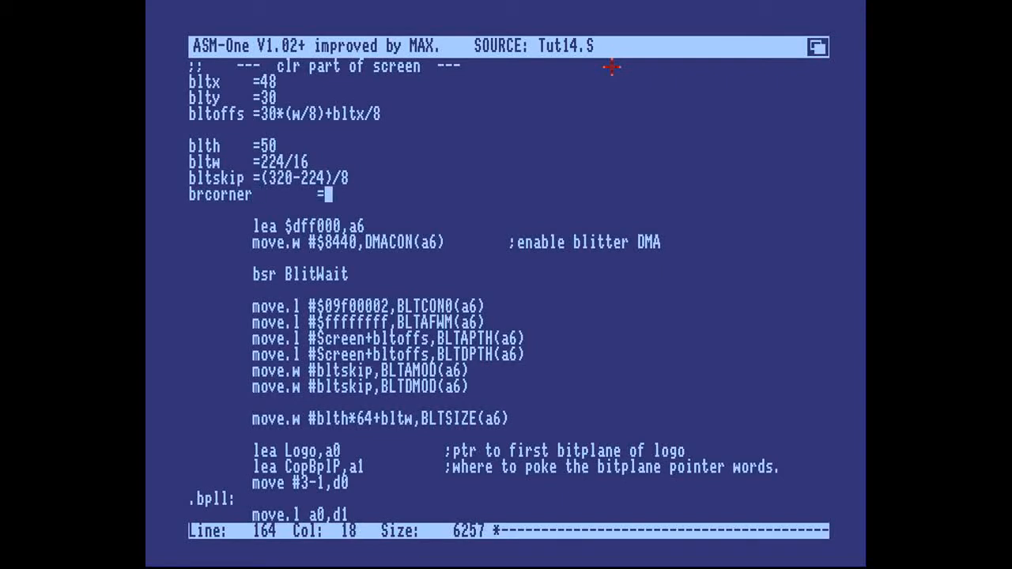
type("blth")
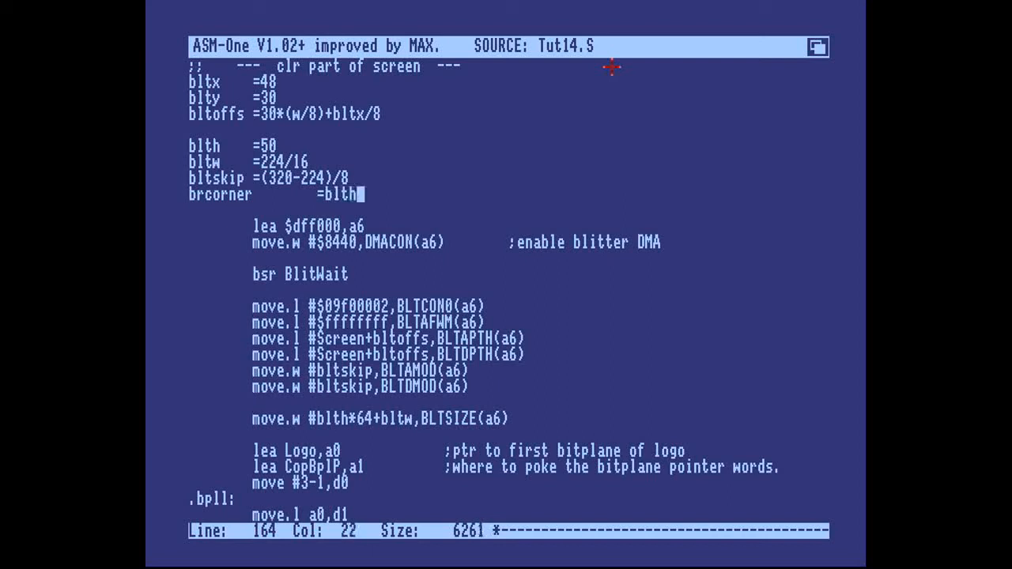
type("-1)")
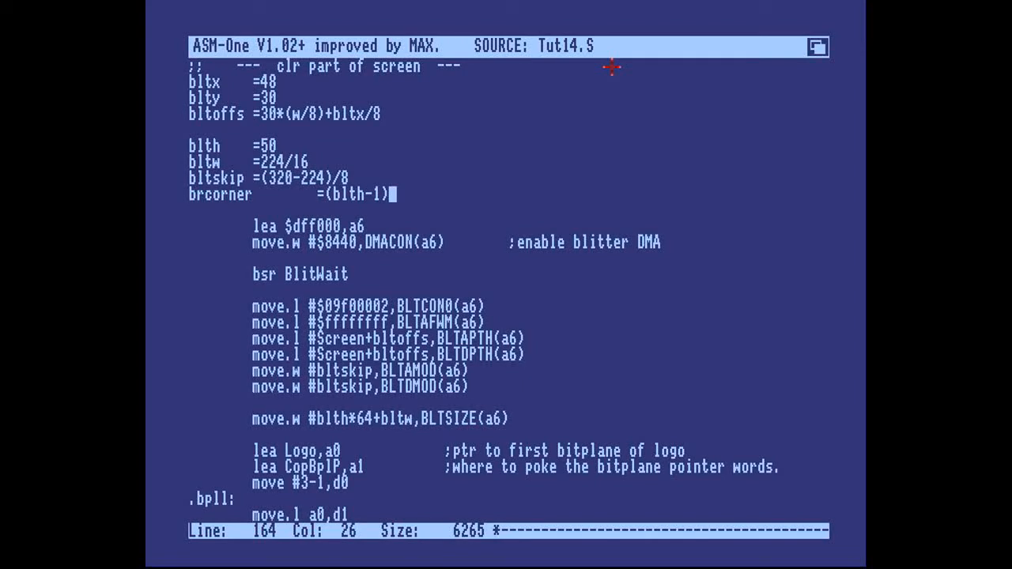
type("*")
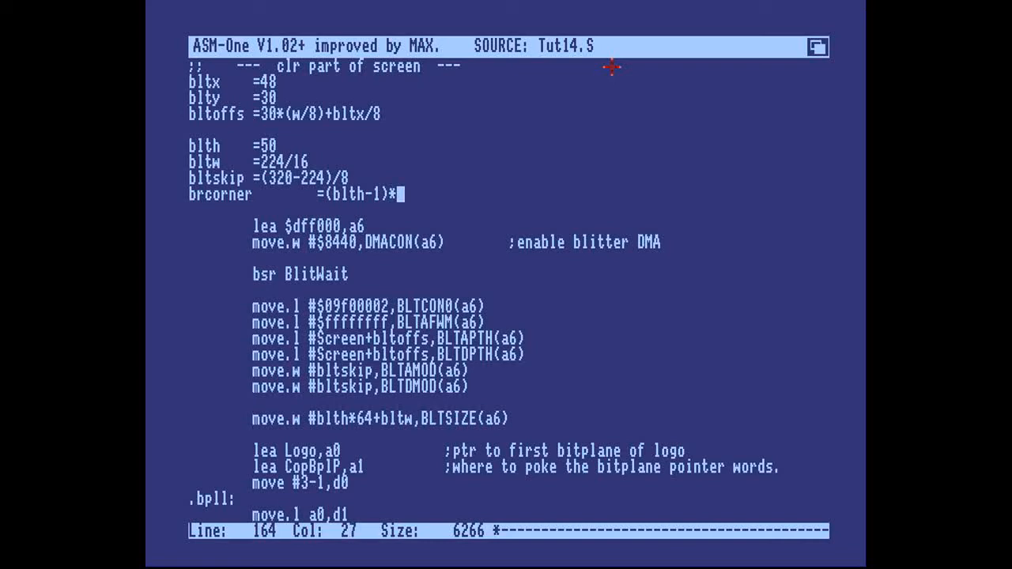
type("(w/8)")
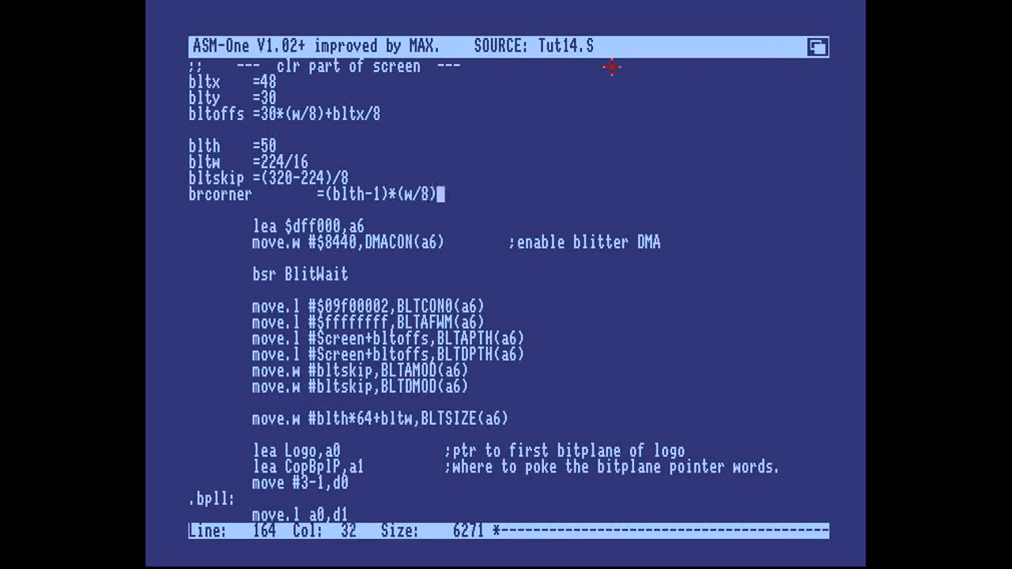
type("+bl")
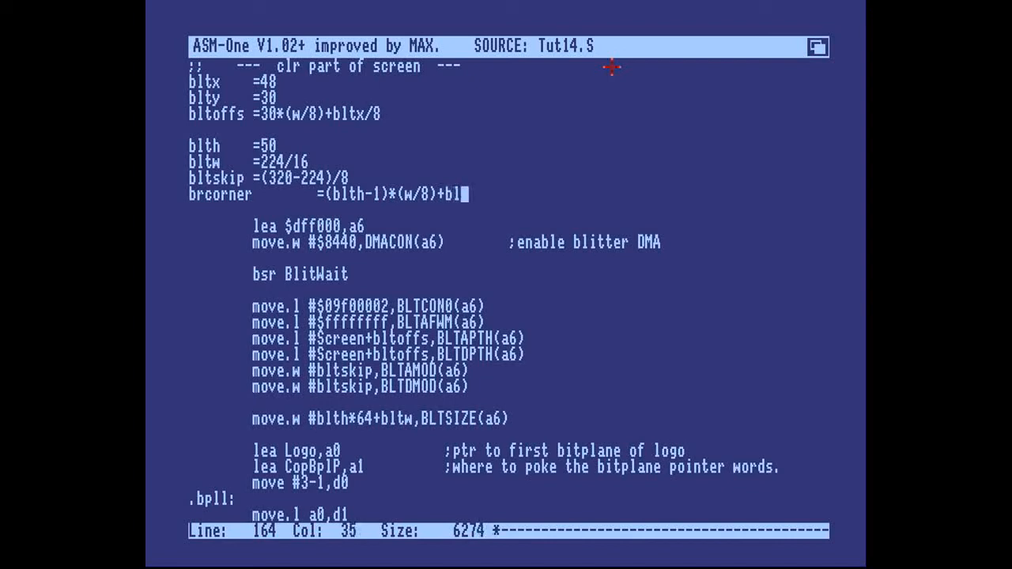
type("tw")
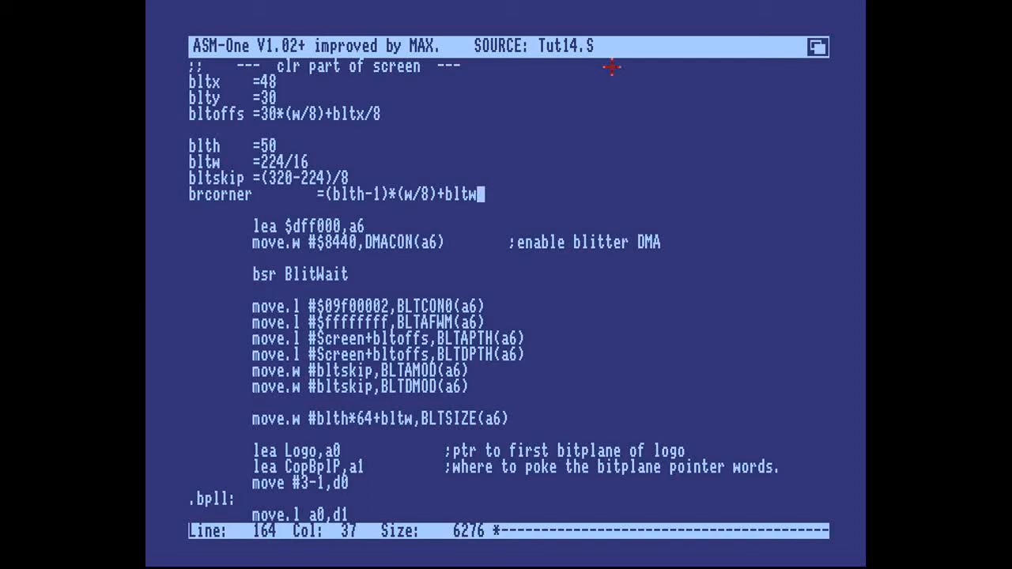
type("*2")
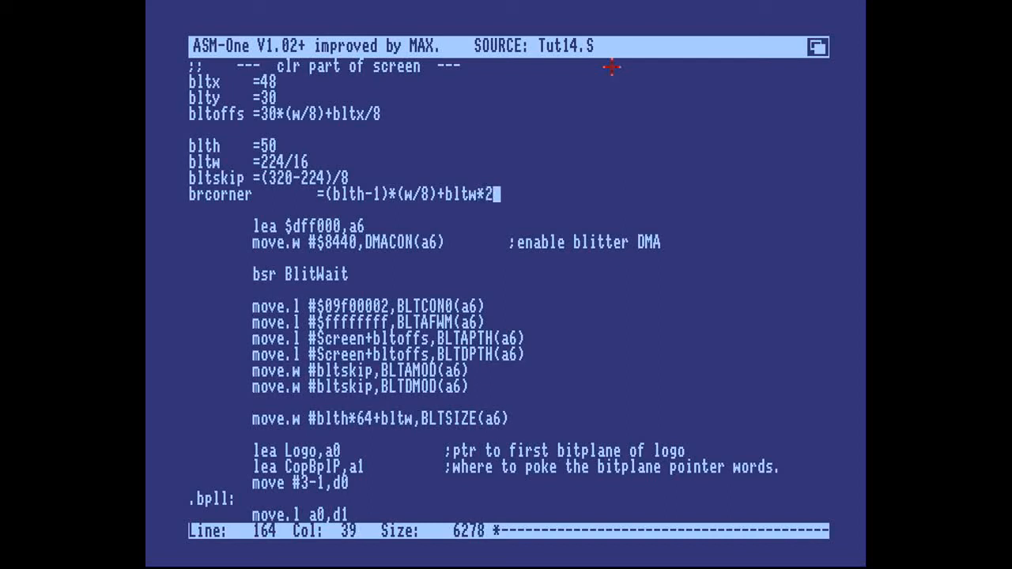
key("Return")
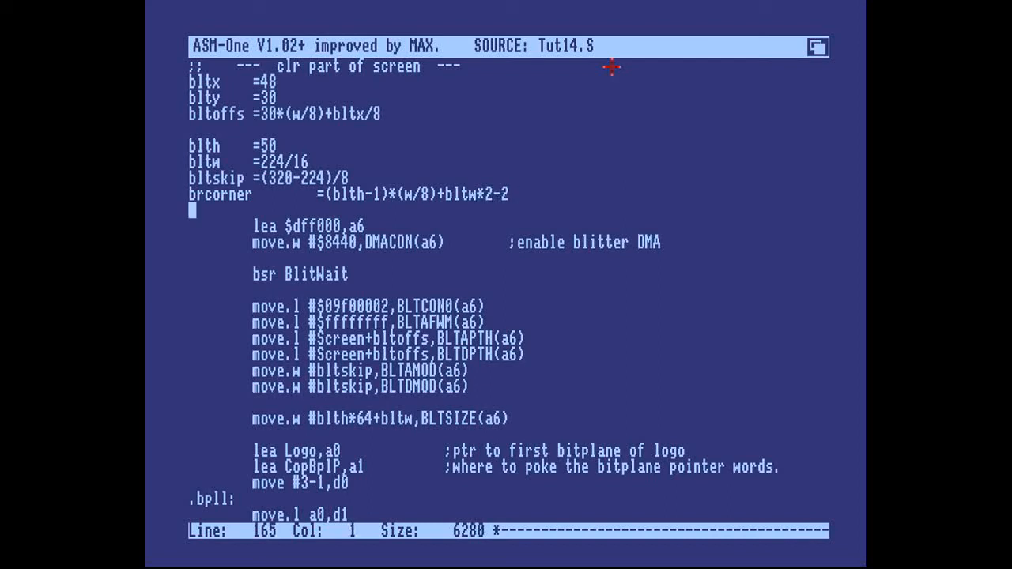
key("Down")
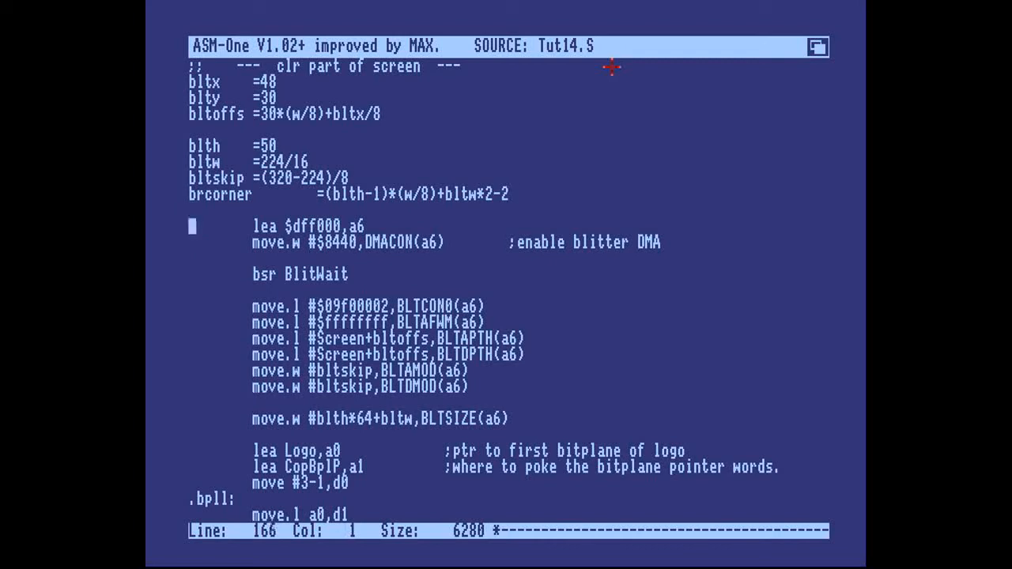
Append +brcorner to bltoffs in the BLTAPTH and BLTDPTH pointer lines
left_click(420, 338)
type("+")
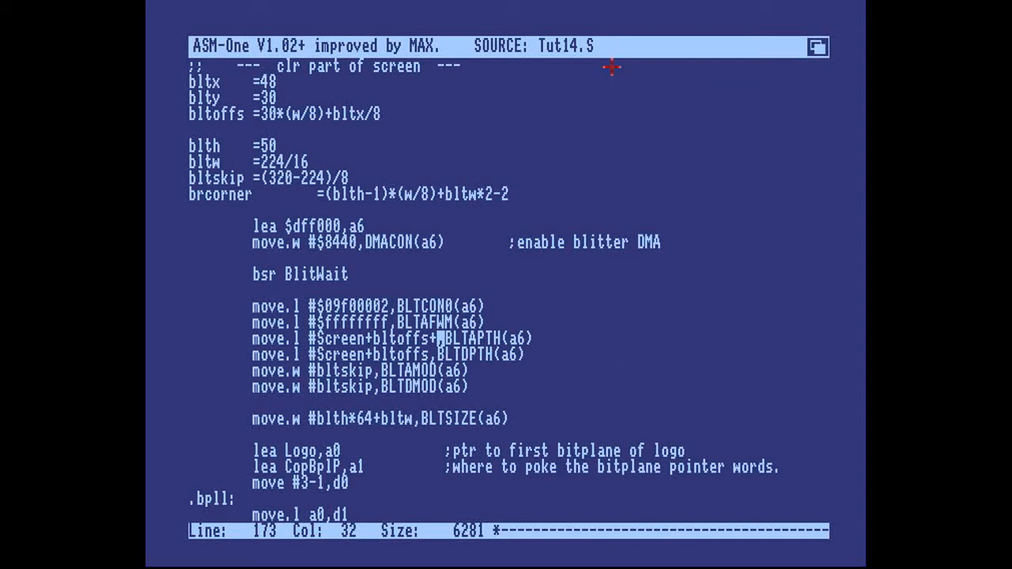
type("brcorner")
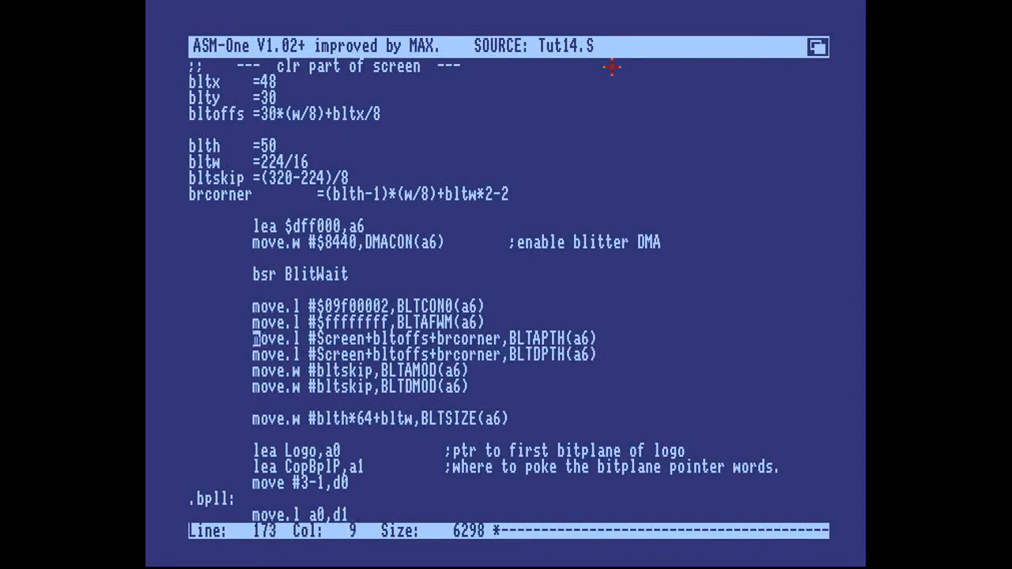
left_click(448, 354)
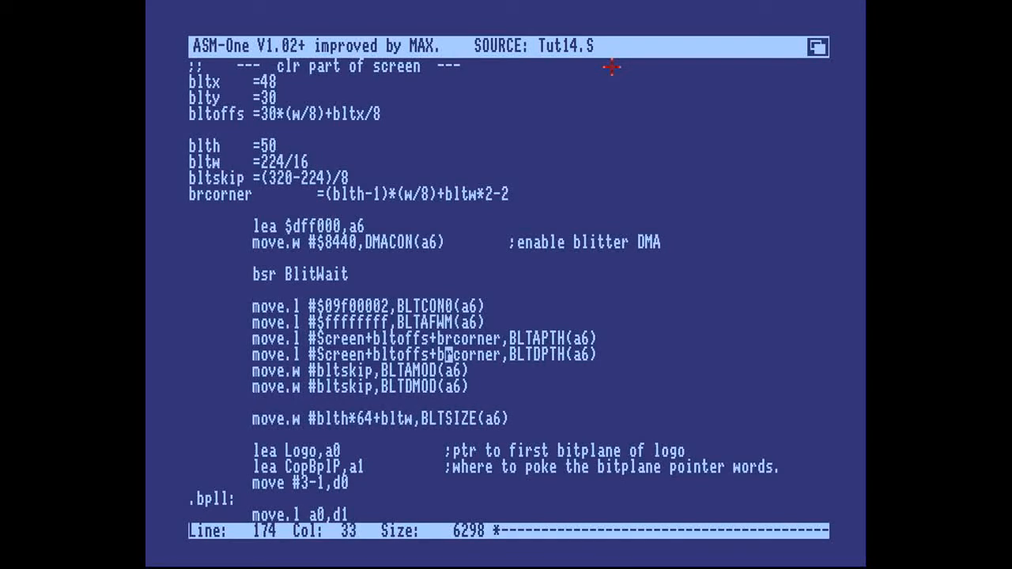
key("Right")
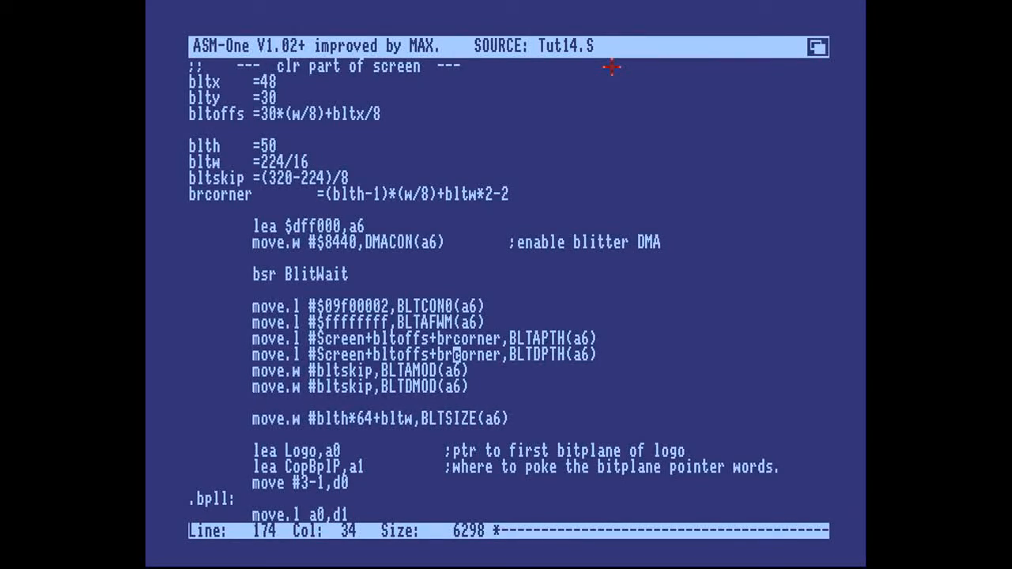
key("Up")
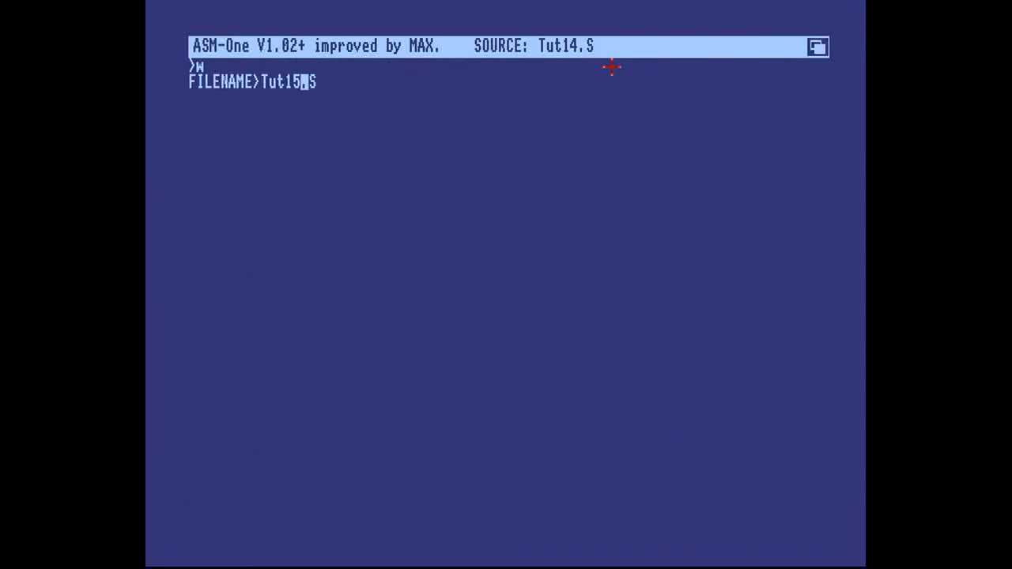
Write Tut15.S, assemble it error-free, and jump to the program
key("Return")
type("j")
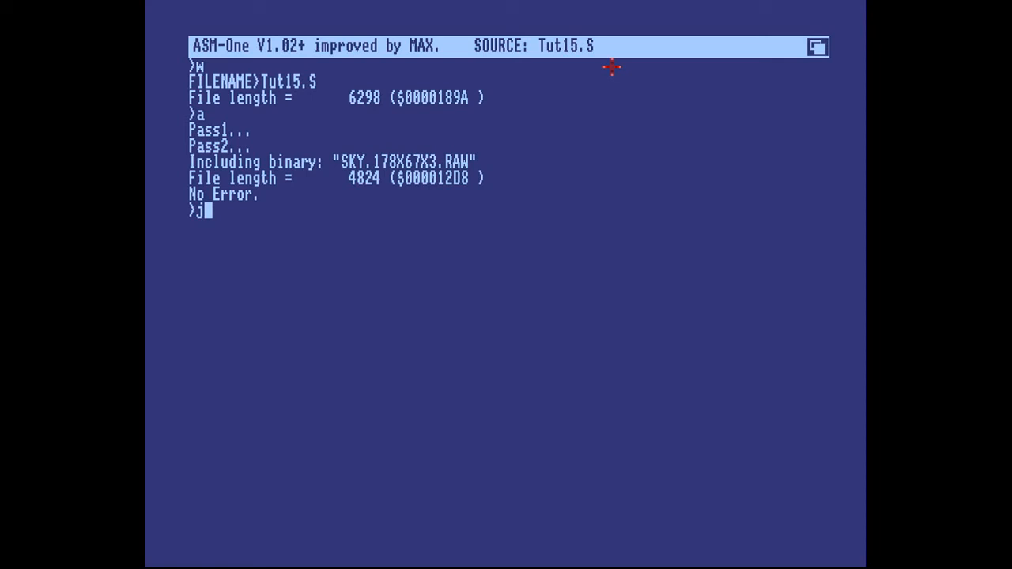
key("Return")
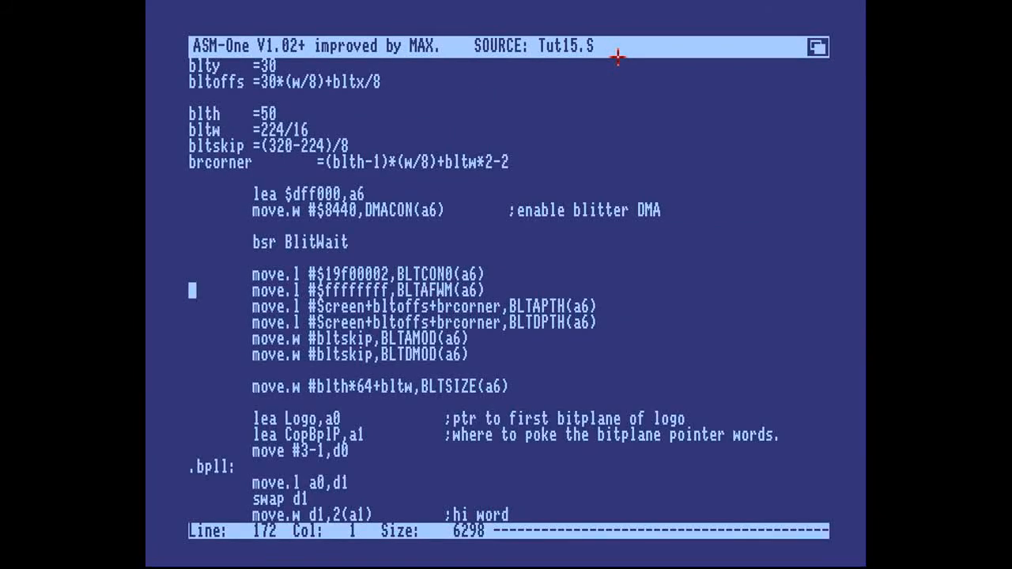
Rename the 'clr part of screen' comment to ';; --- scroll! ---' and cut the block through BLTSIZE
scroll("up", 3)
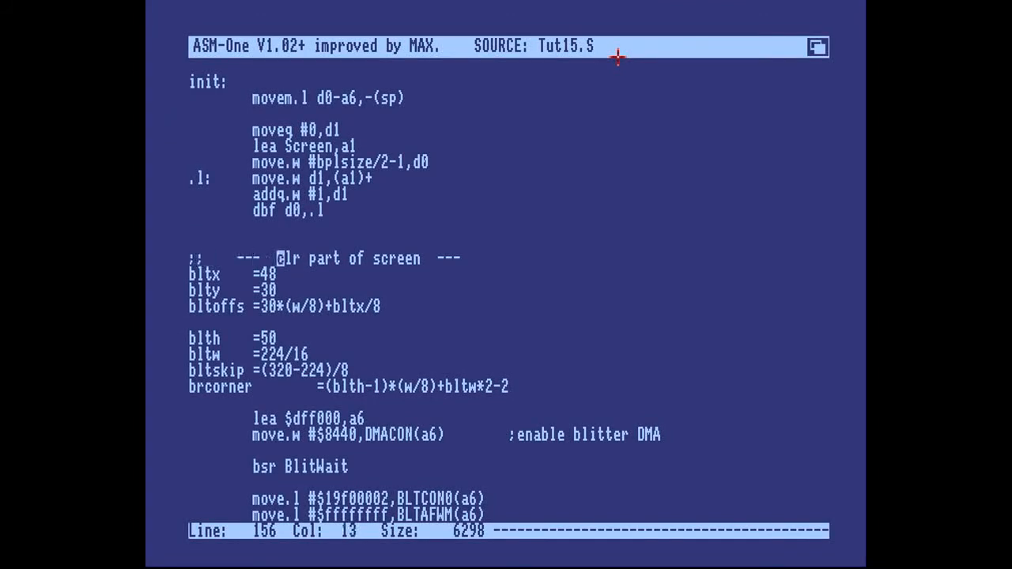
type("scroll!")
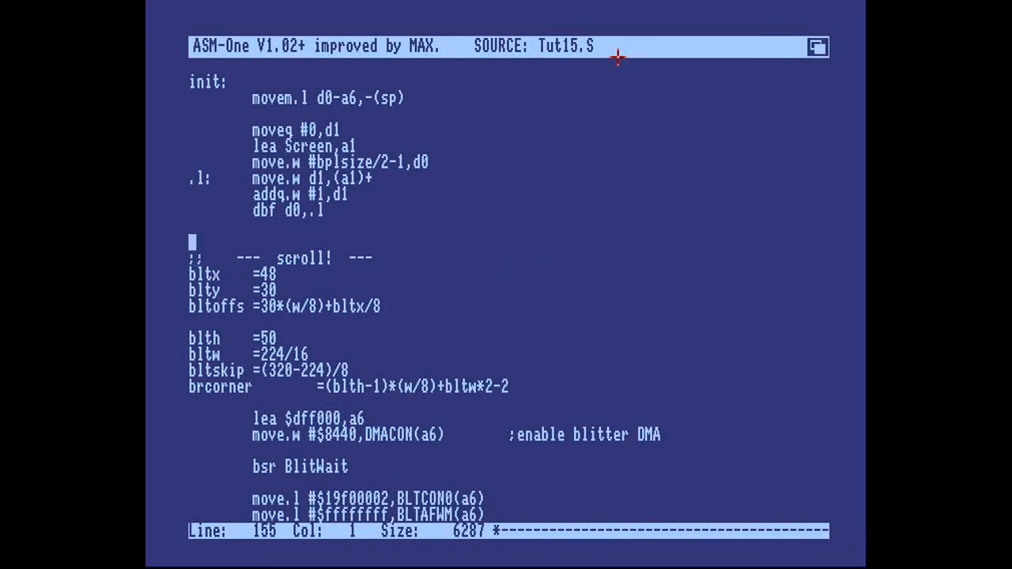
key("Up")
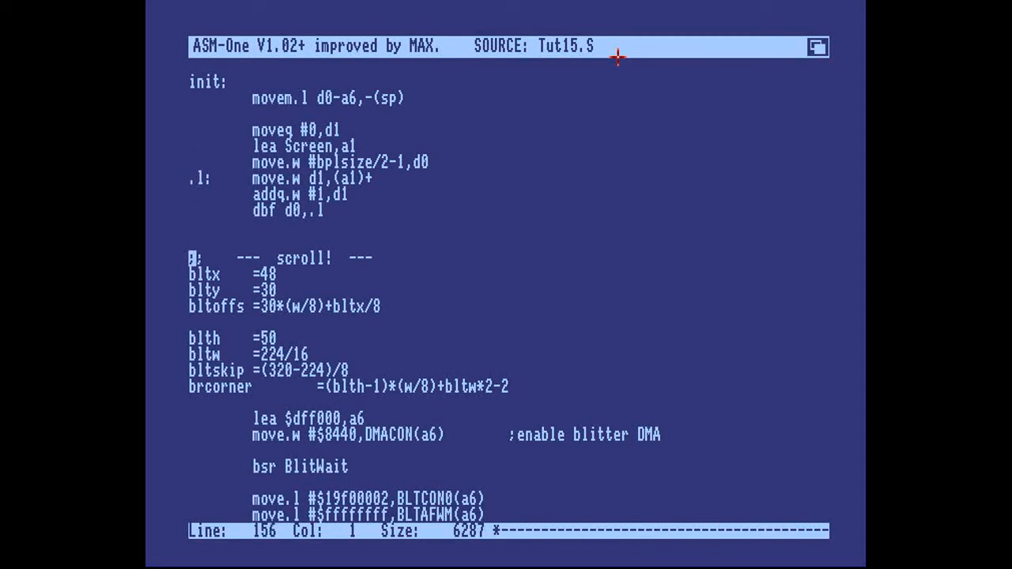
scroll("down", 3)
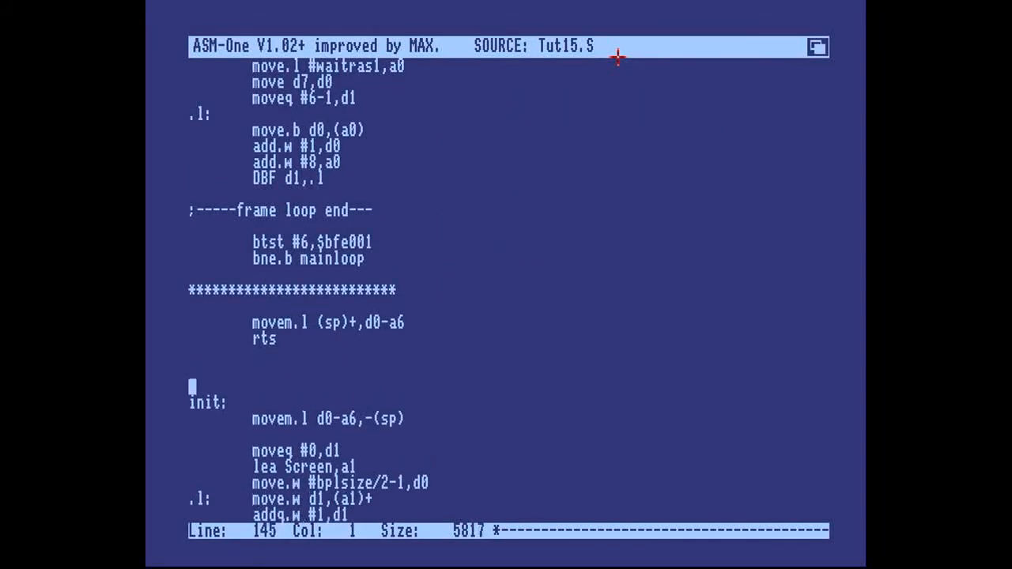
Add a 'scrollit:' label after the main rts and paste the blitter block there
key("Up")
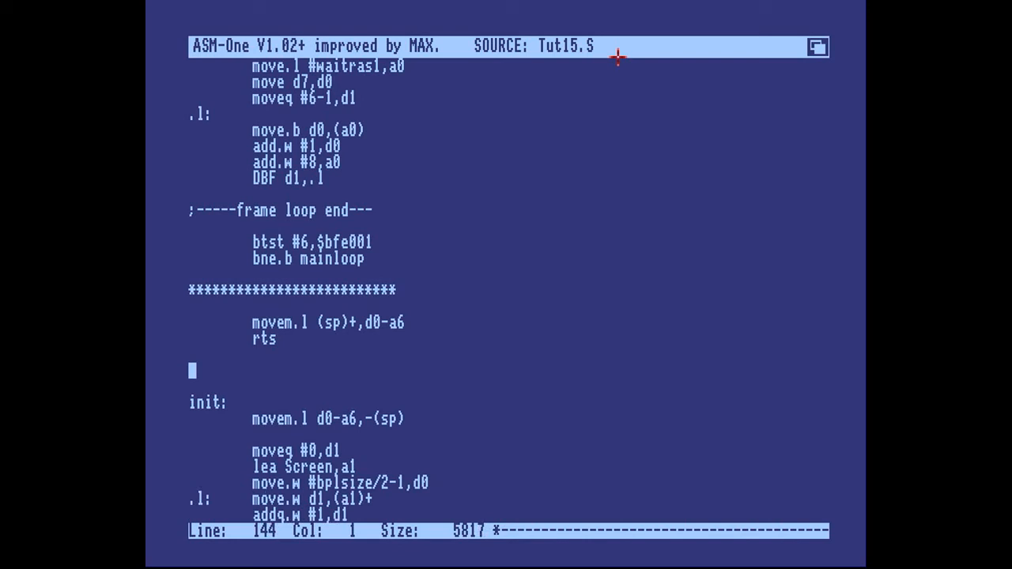
type("scro")
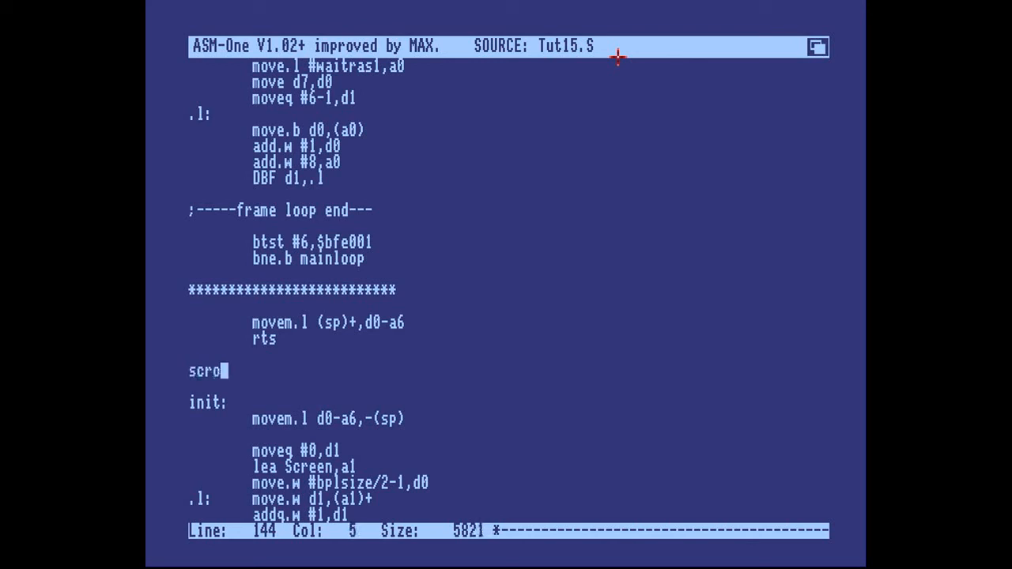
type("ll:")
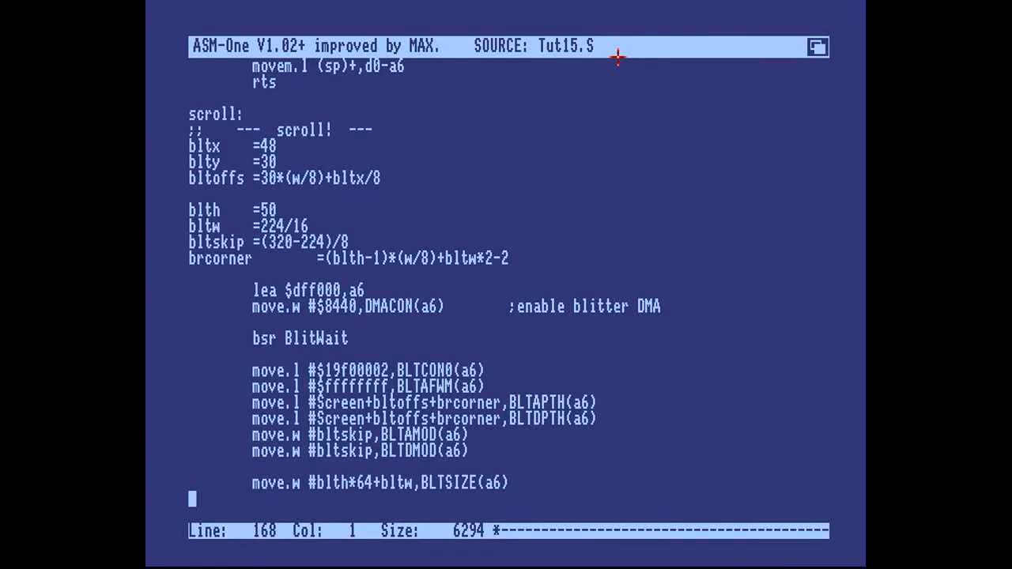
left_click(252, 114)
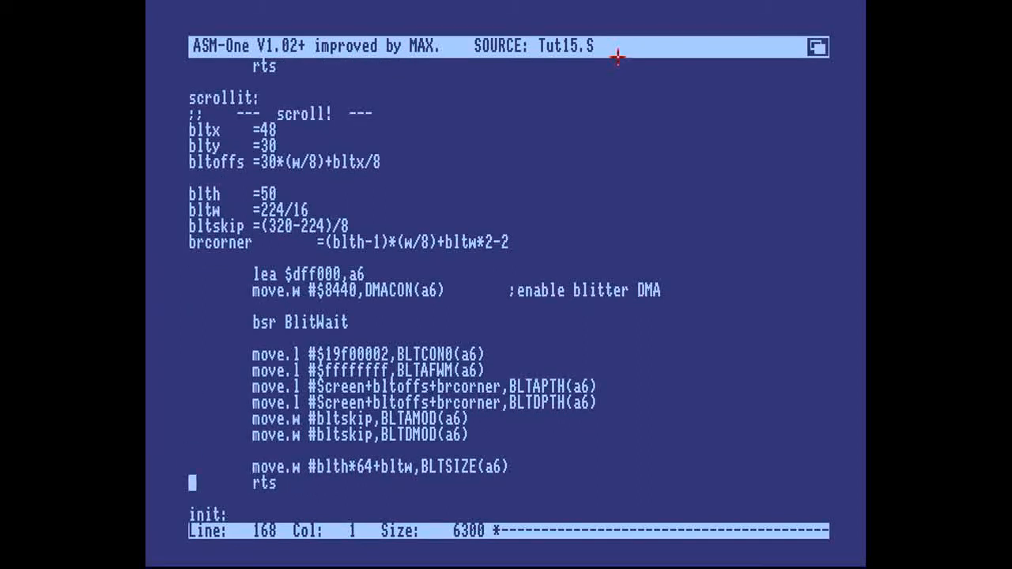
scroll("down", 3)
type("movem.l d0-a6,-(sp)")
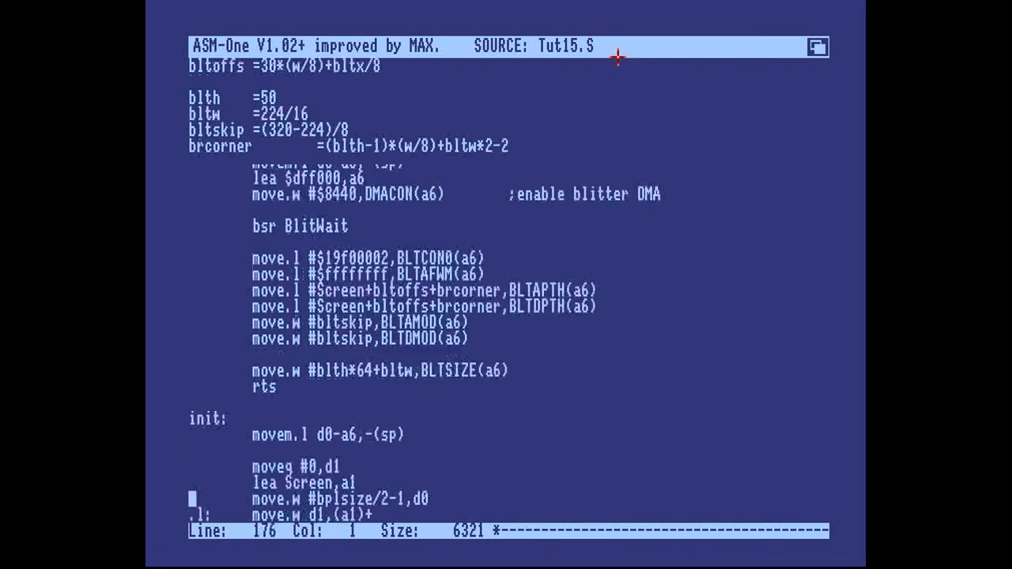
scroll("down", 3)
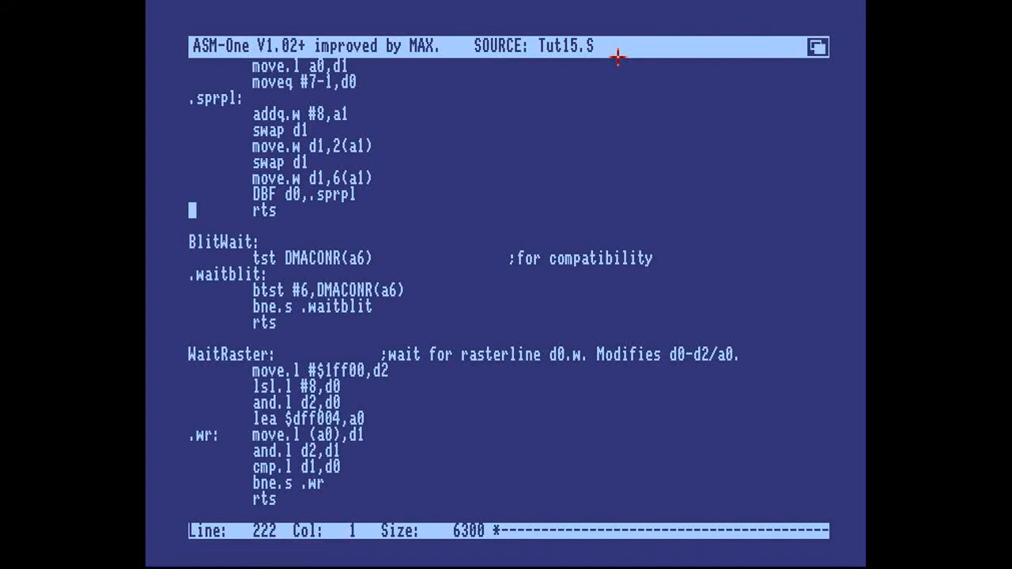
Restore registers with movem.l (sp)+,d0-a6 and return at the end of scrollit
scroll("up", 3)
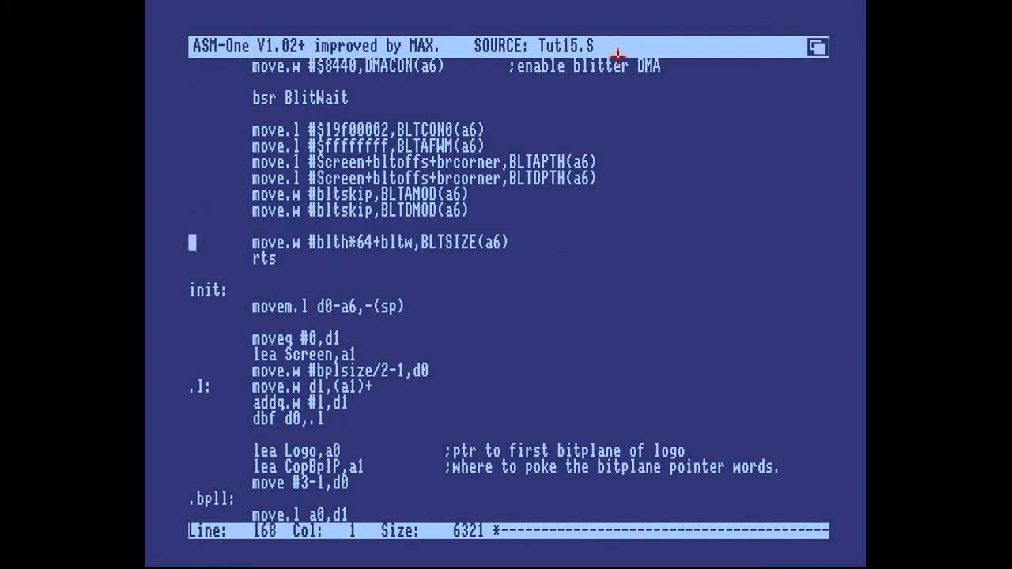
type("movem.l (sp)+,d0-a6")
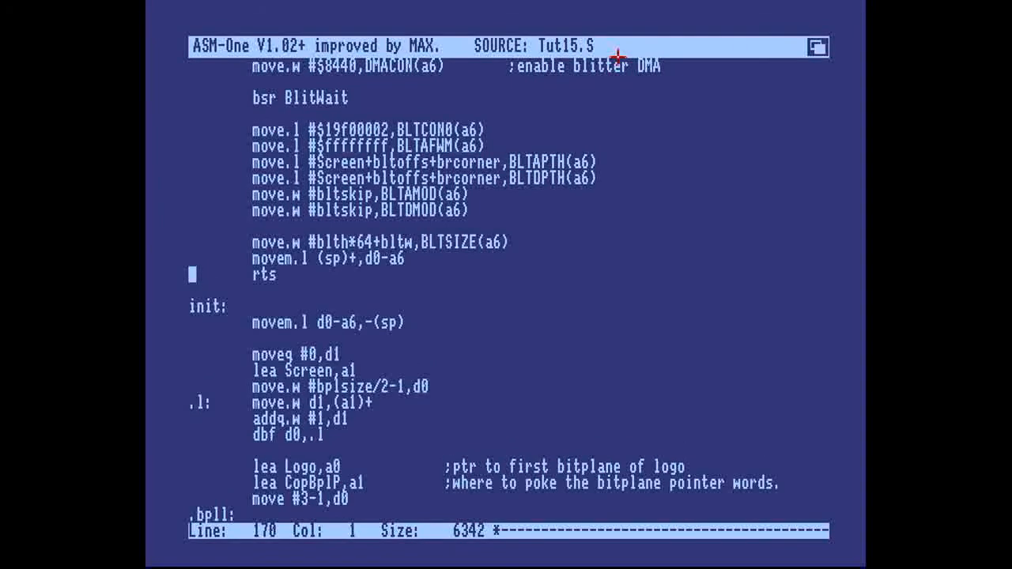
scroll("up", 3)
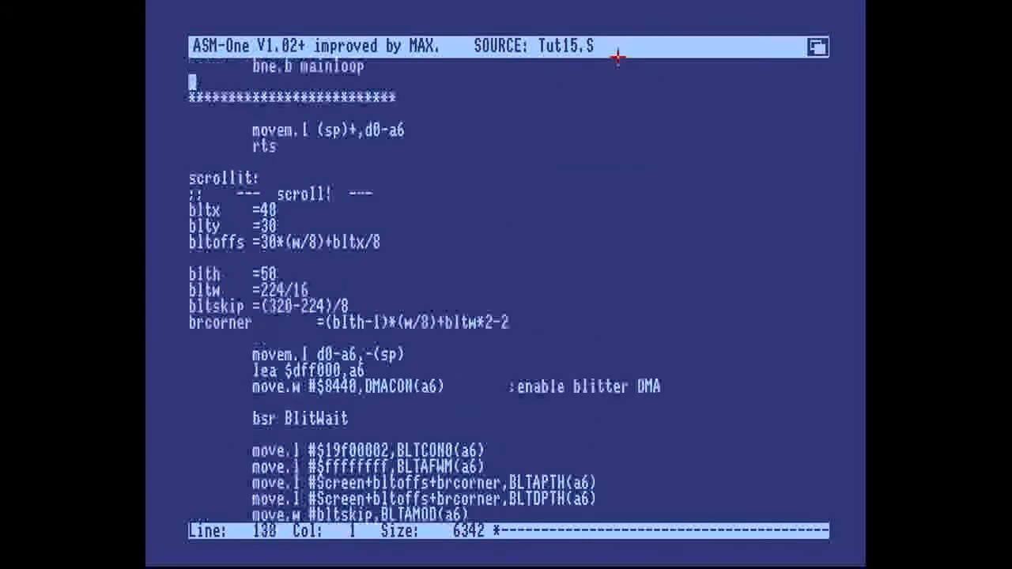
scroll("down", 3)
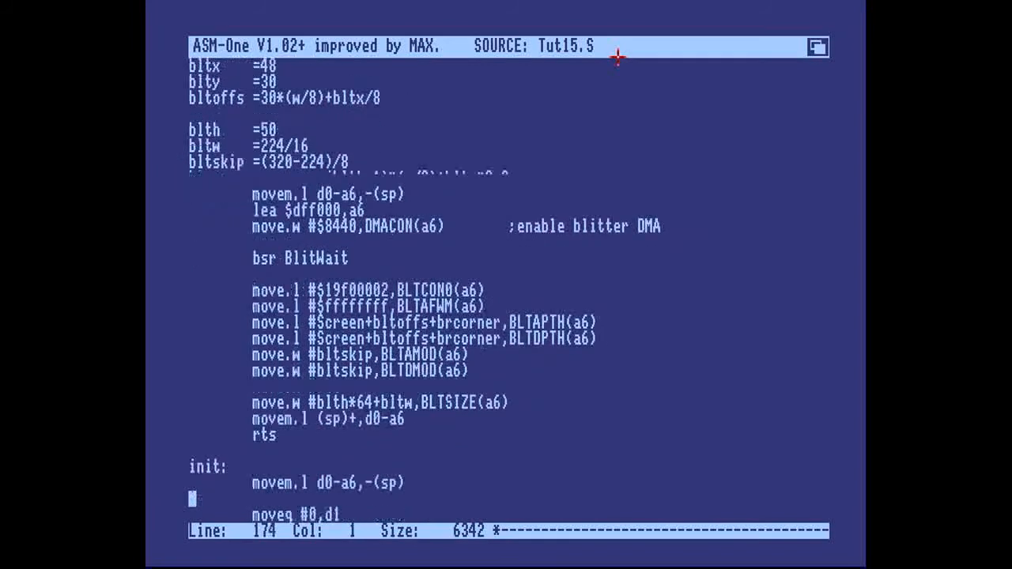
scroll("down", 3)
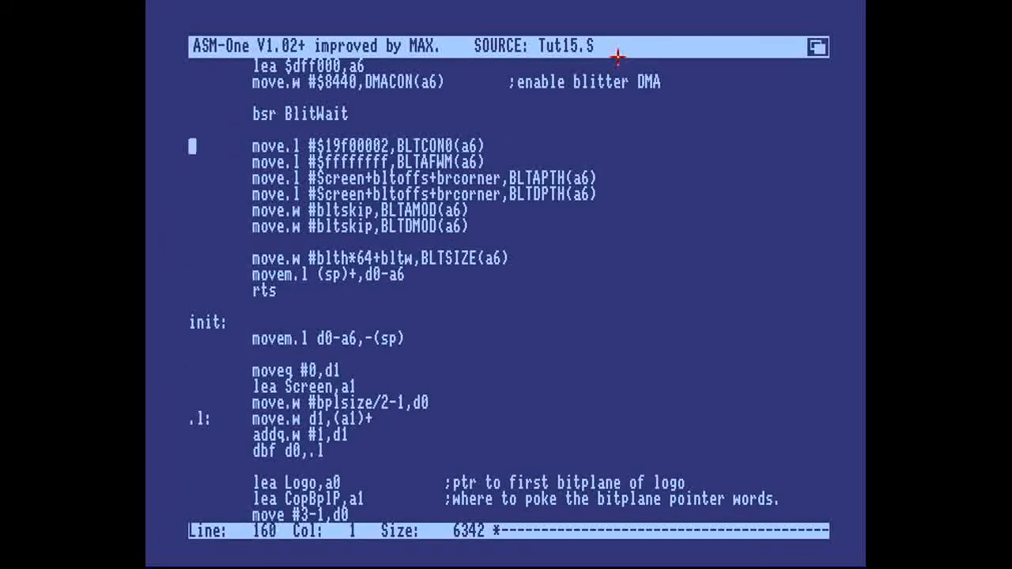
scroll("up", 3)
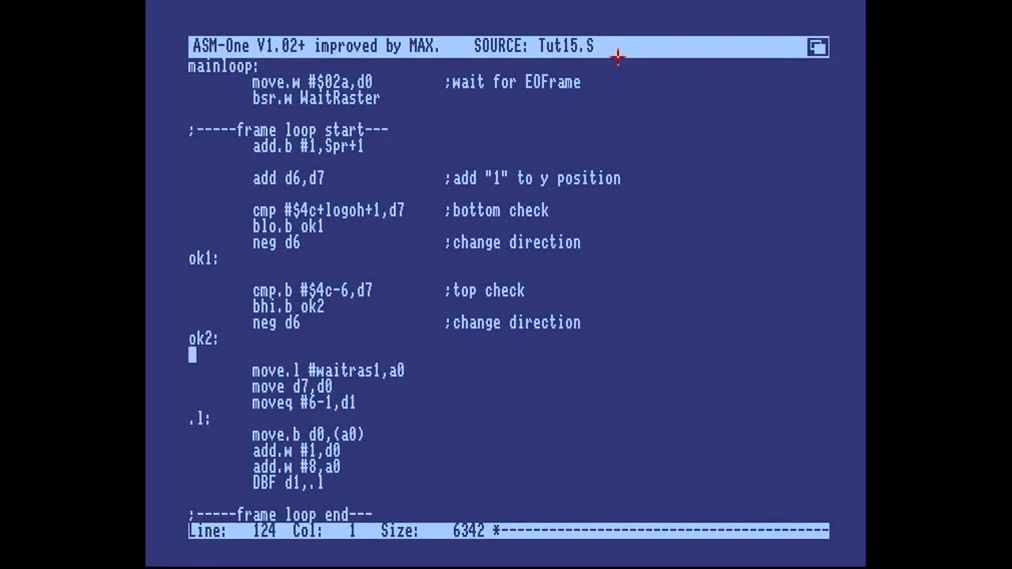
Insert 'bsr scrollit' after DBF d1,.1, just above the frame loop end
scroll("up", 3)
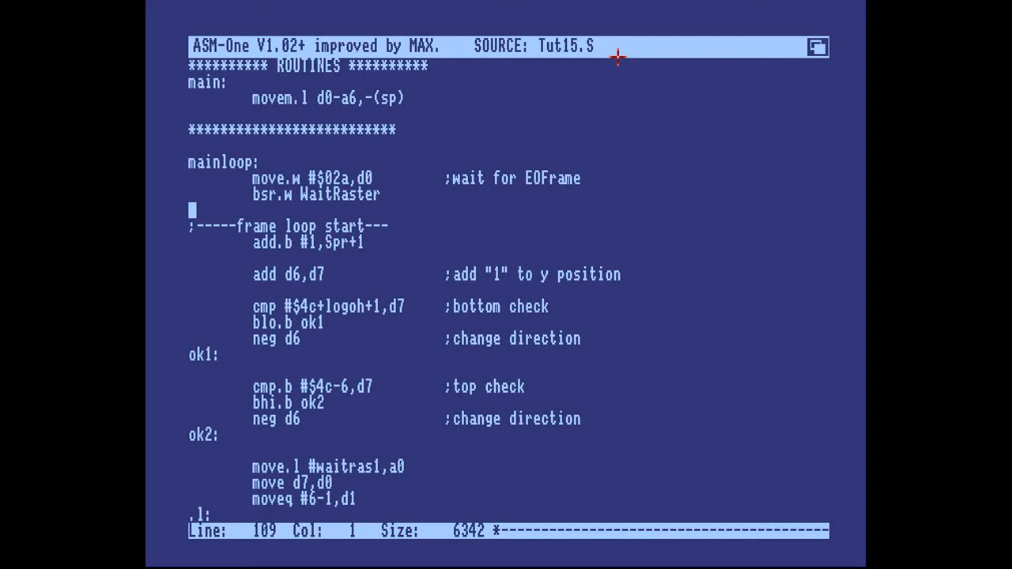
scroll("down", 3)
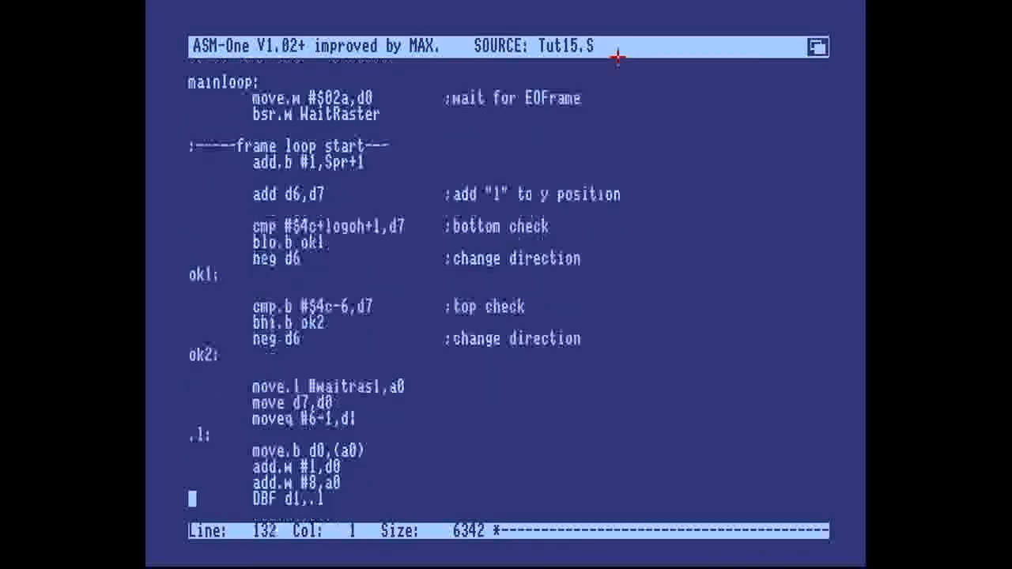
scroll("down", 3)
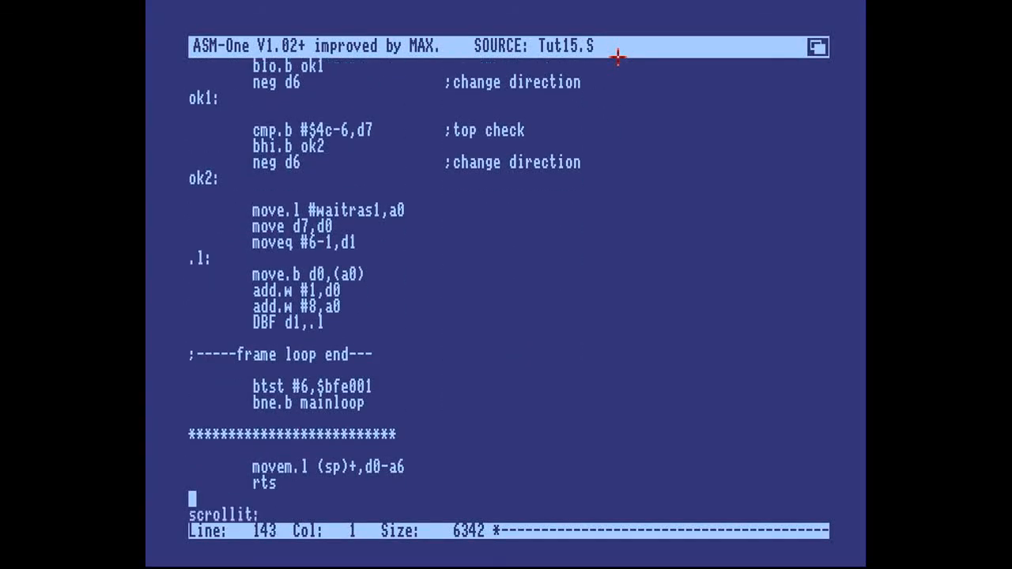
scroll("down", 3)
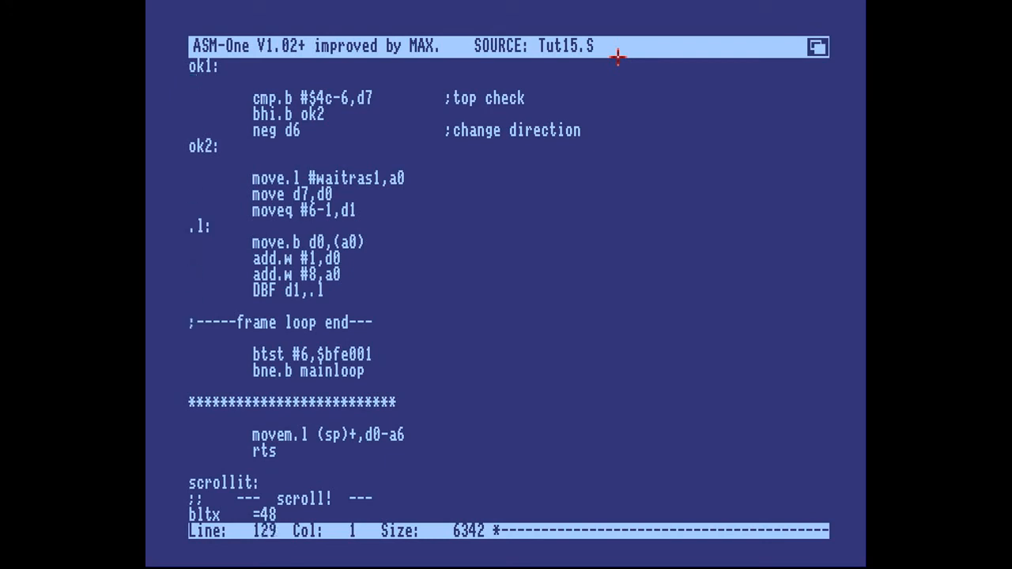
scroll("up", 3)
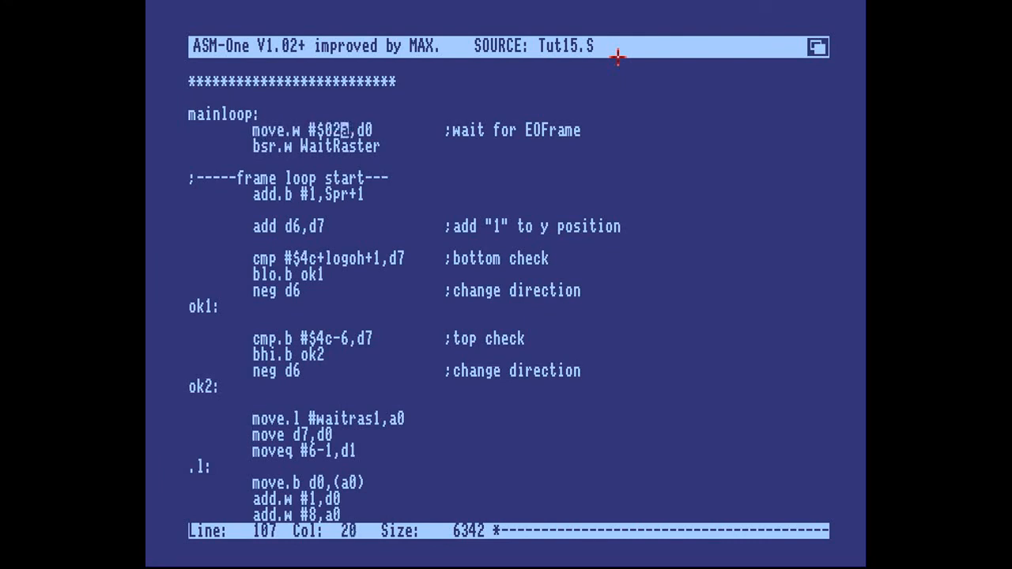
scroll("down", 3)
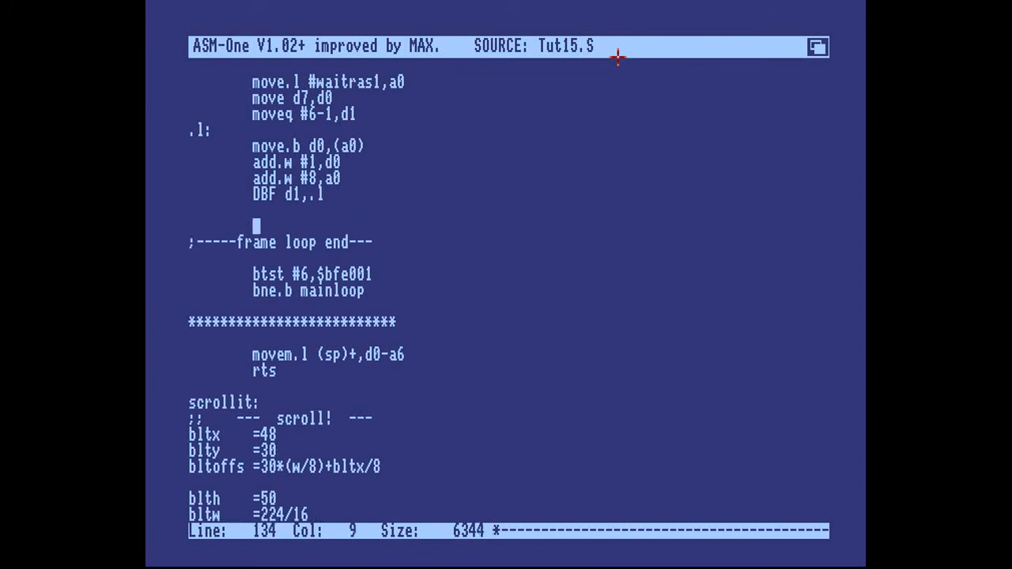
type("bsr scrollit")
type("a")
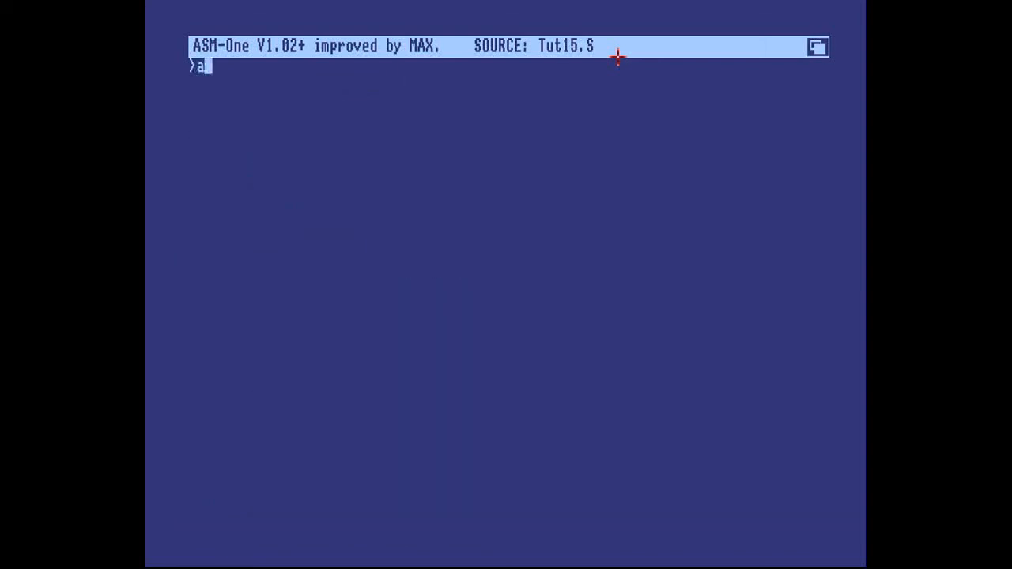
Assemble Tut15.S without errors and run it to see the sky logo scrolling
key("Return")
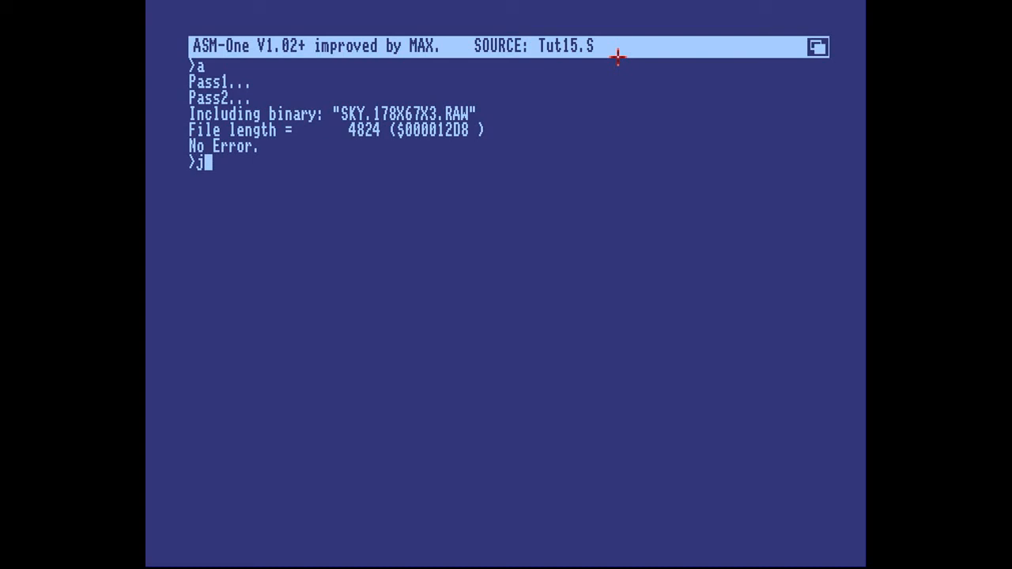
key("Return")
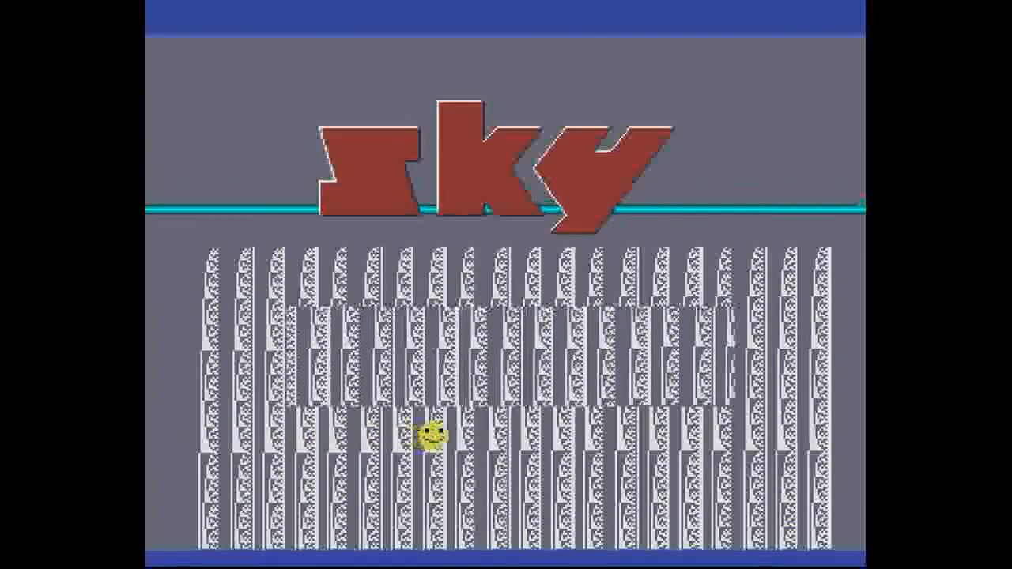